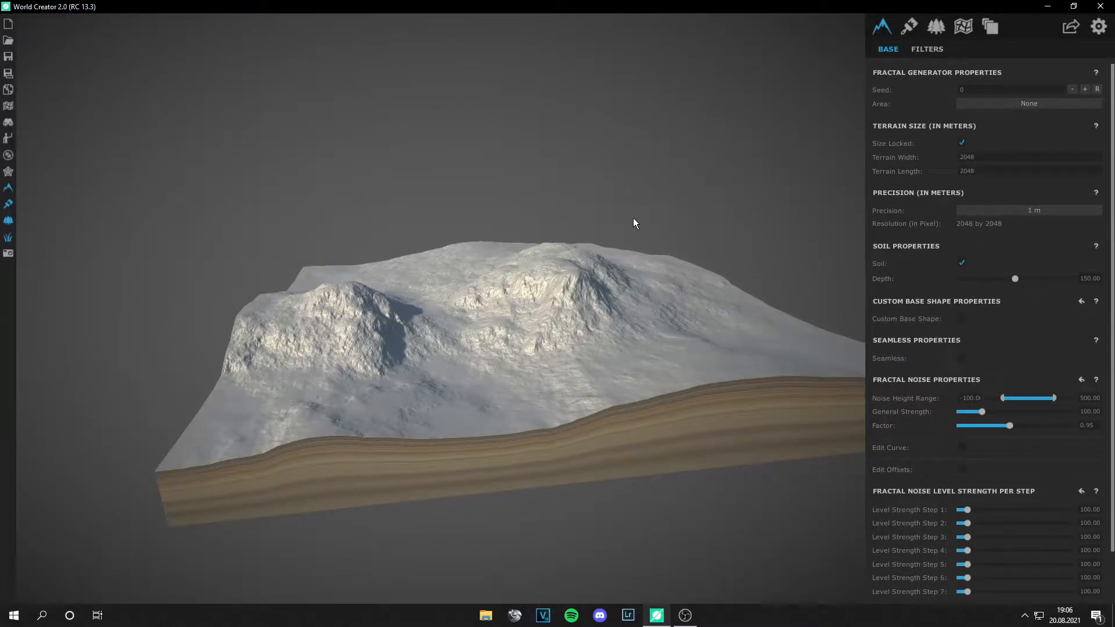
Add a Rocky Hills filter layer to turn the smooth terrain into jagged peaks.
click(928, 48)
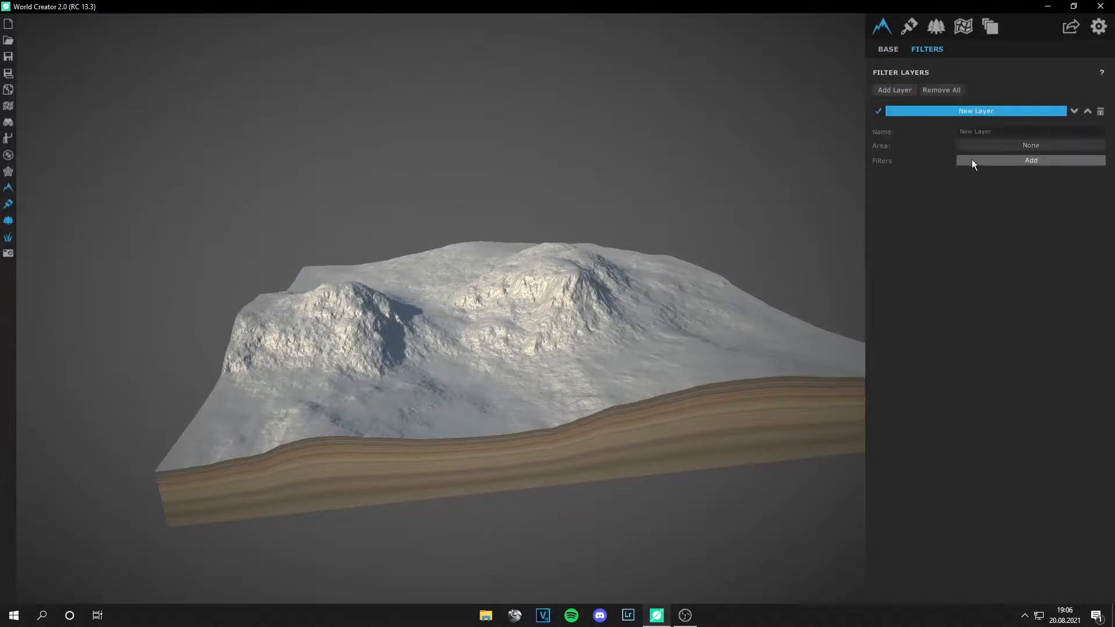
click(1029, 160)
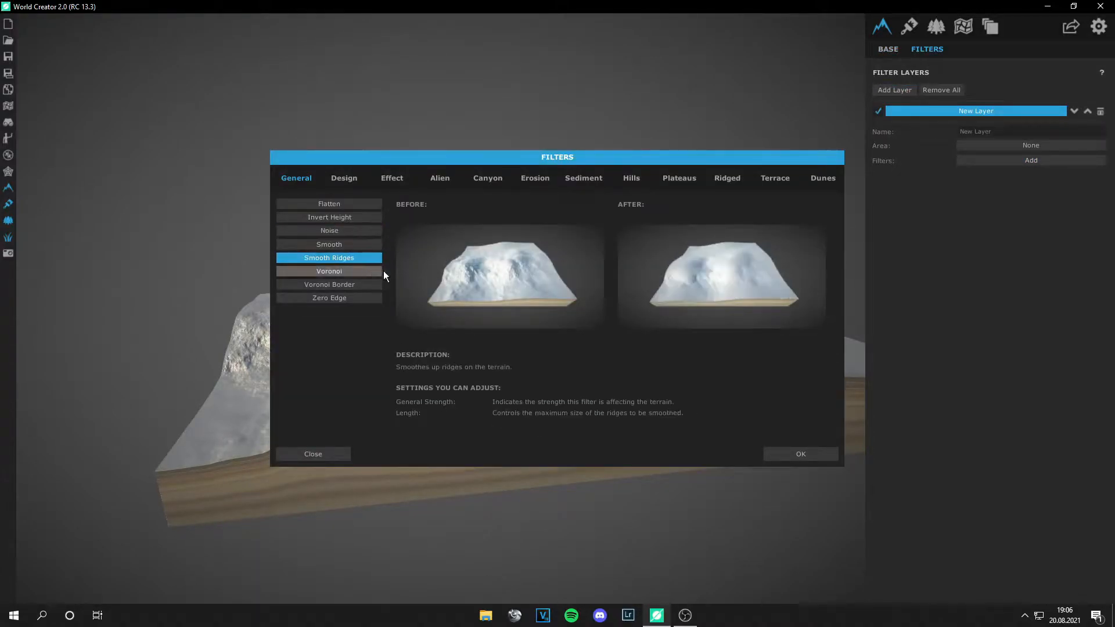
click(440, 178)
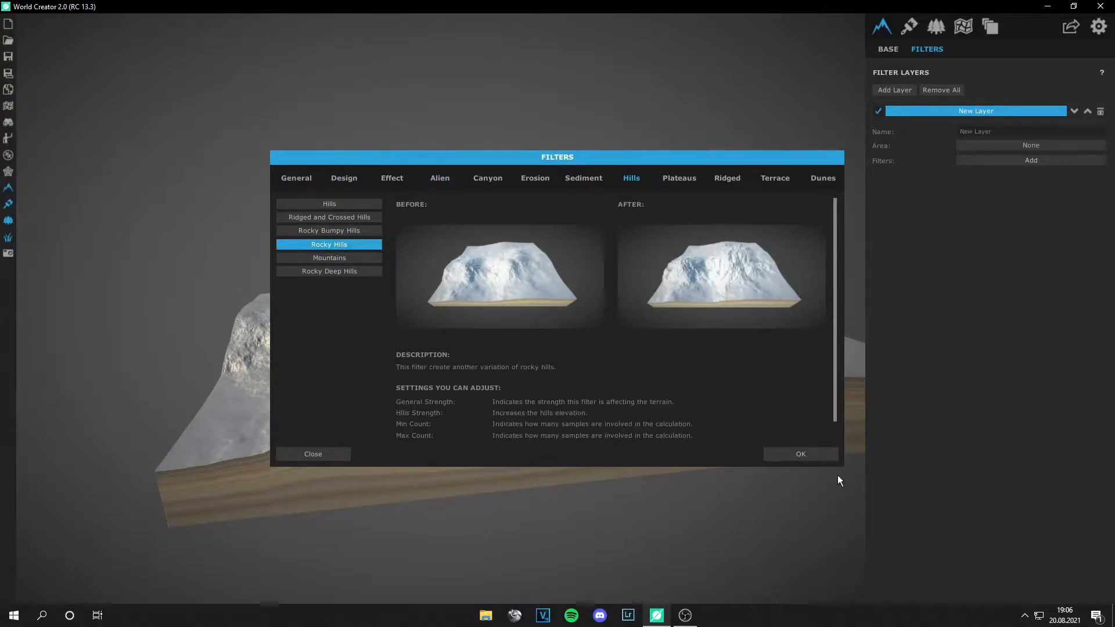
click(800, 454)
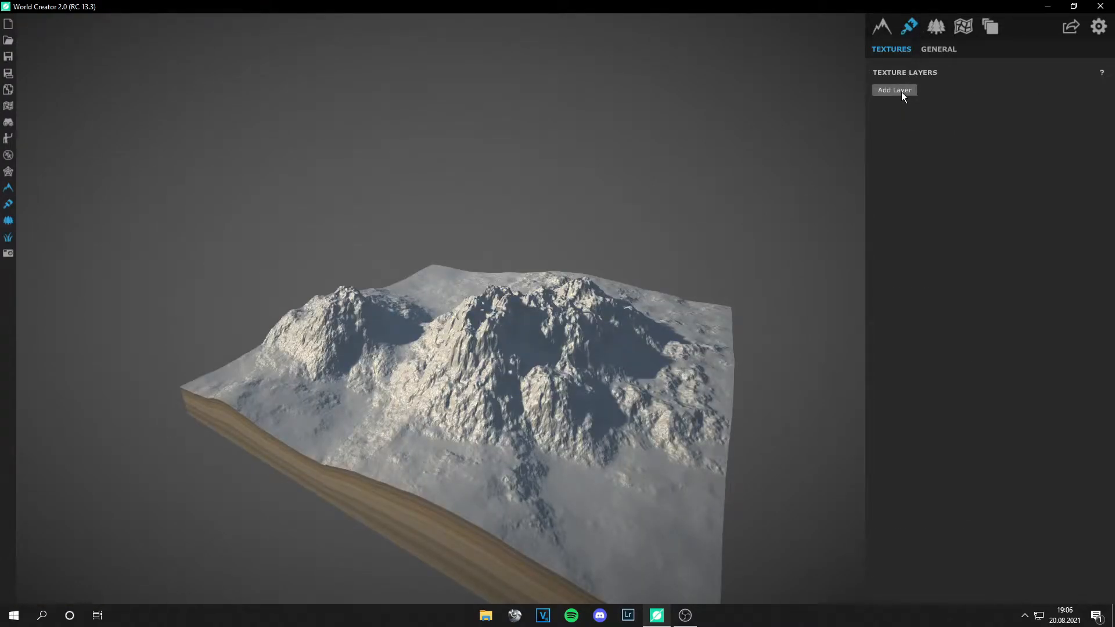
Add a first texture layer and assign it a rock texture.
click(893, 89)
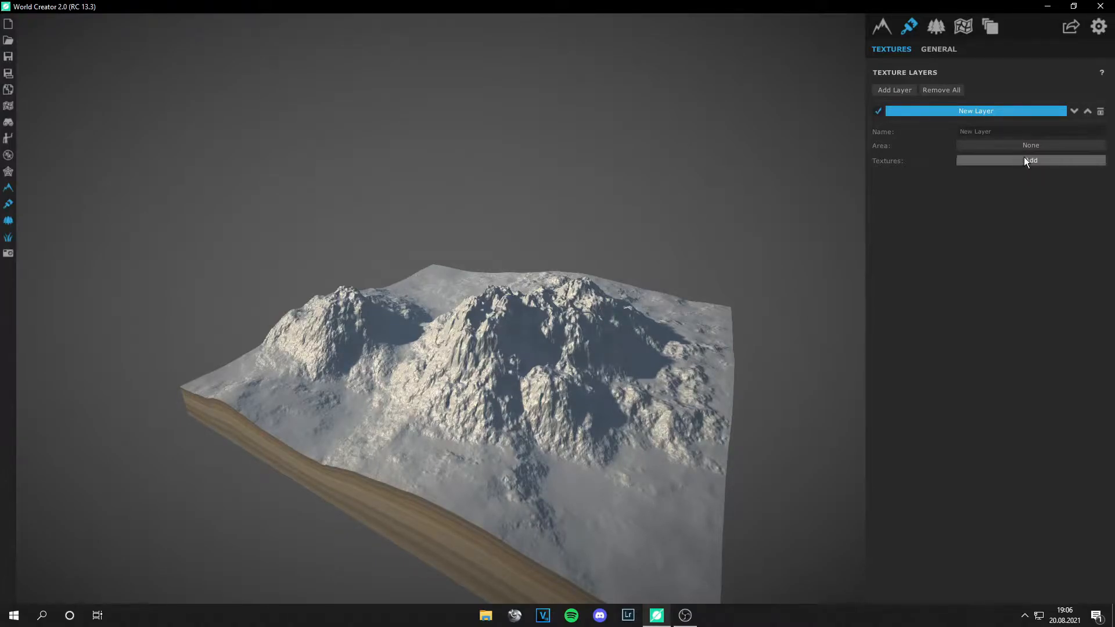
click(1030, 161)
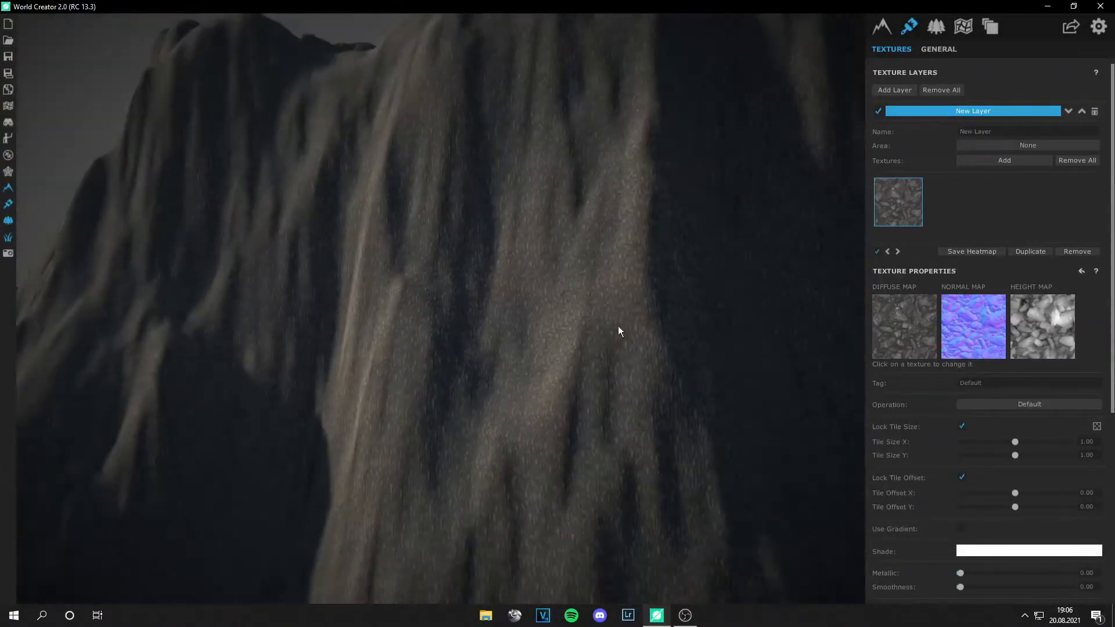
click(937, 48)
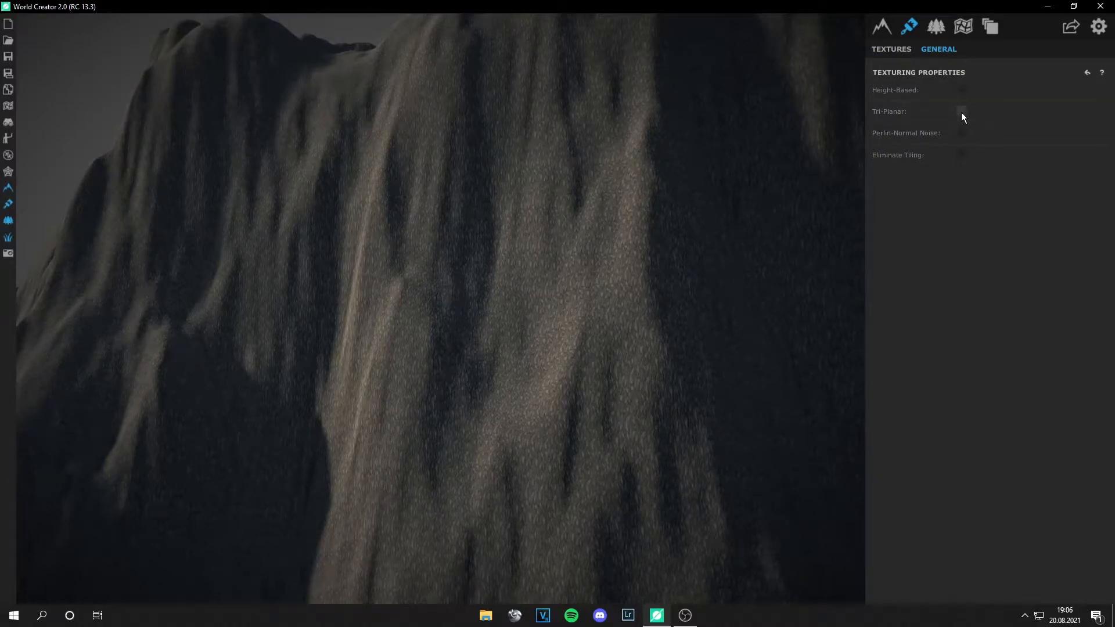
Enable tri-planar texturing at factor 0.50 and turn on Eliminate Tiling.
click(961, 111)
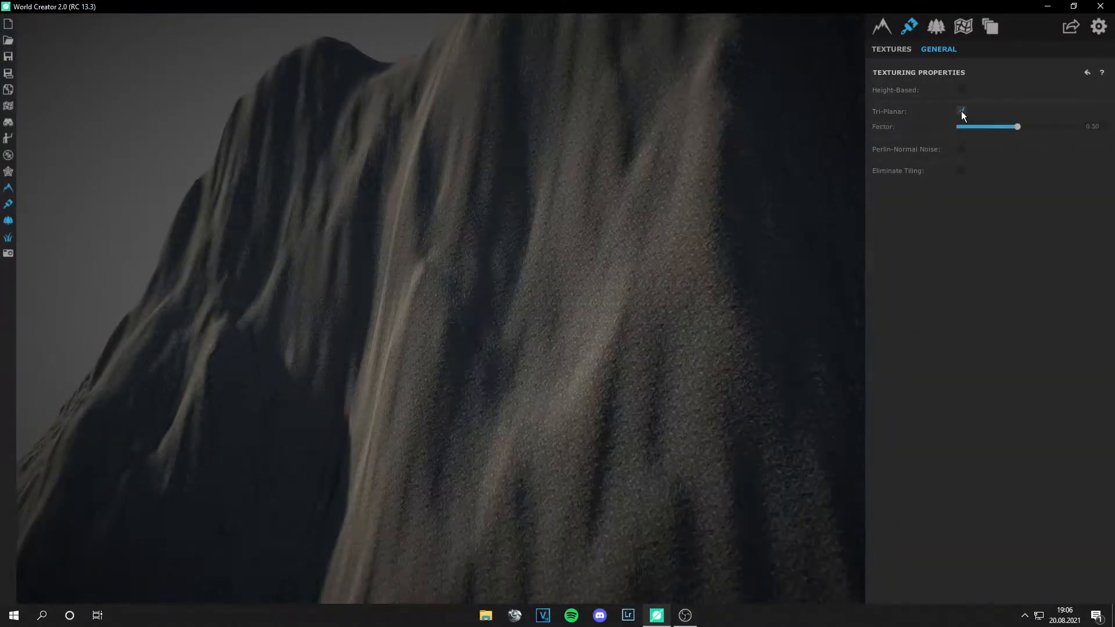
click(962, 111)
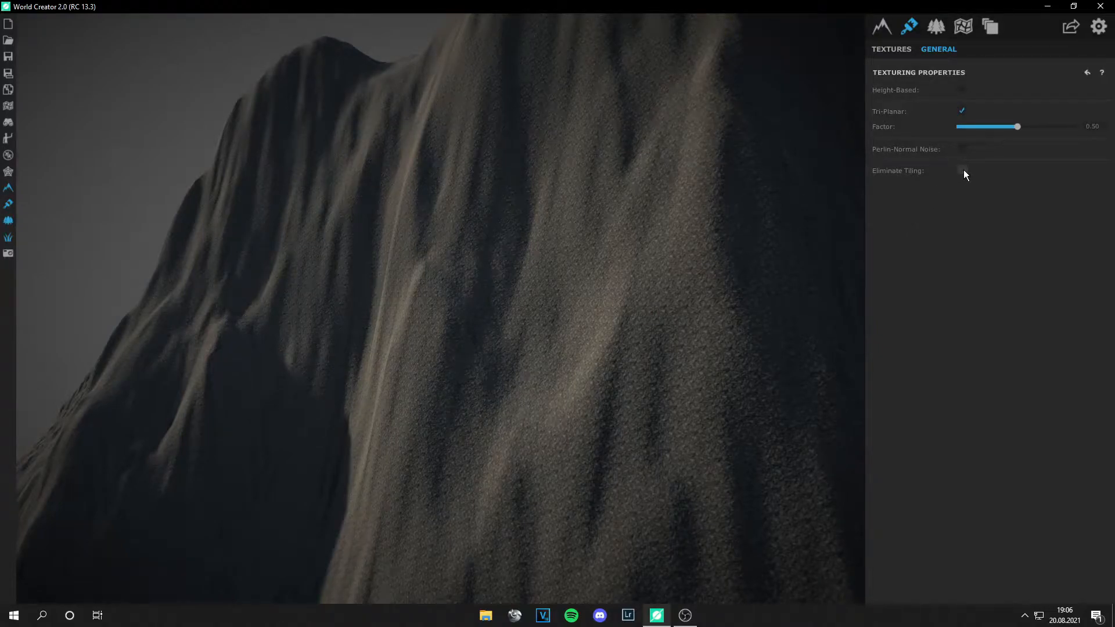
click(961, 170)
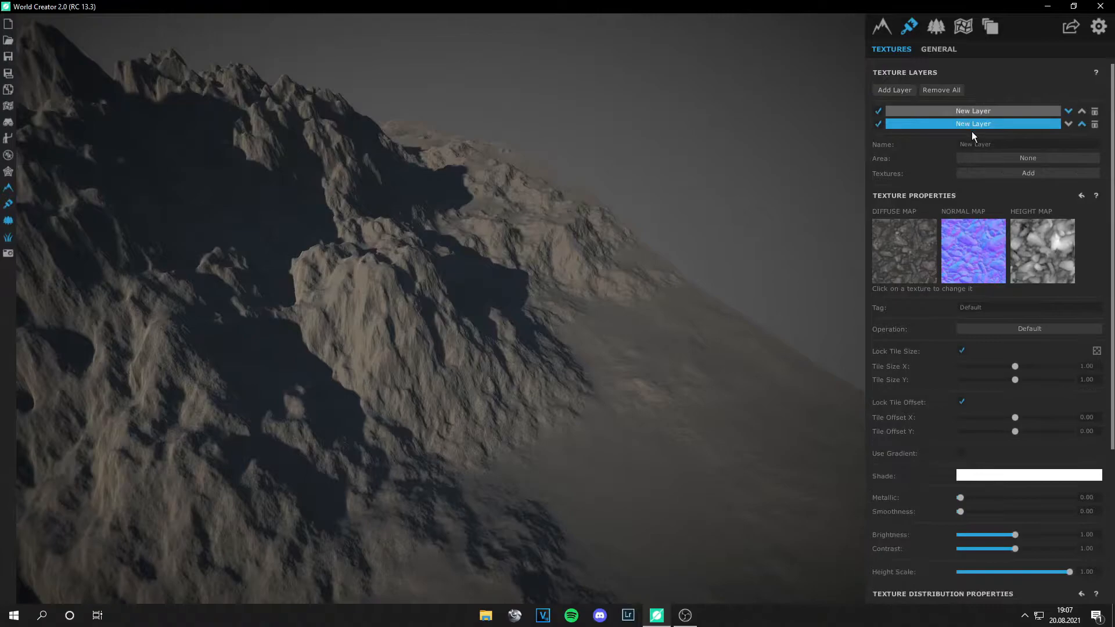
Give the second texture layer a grass texture and pick its cavity mode.
click(1027, 173)
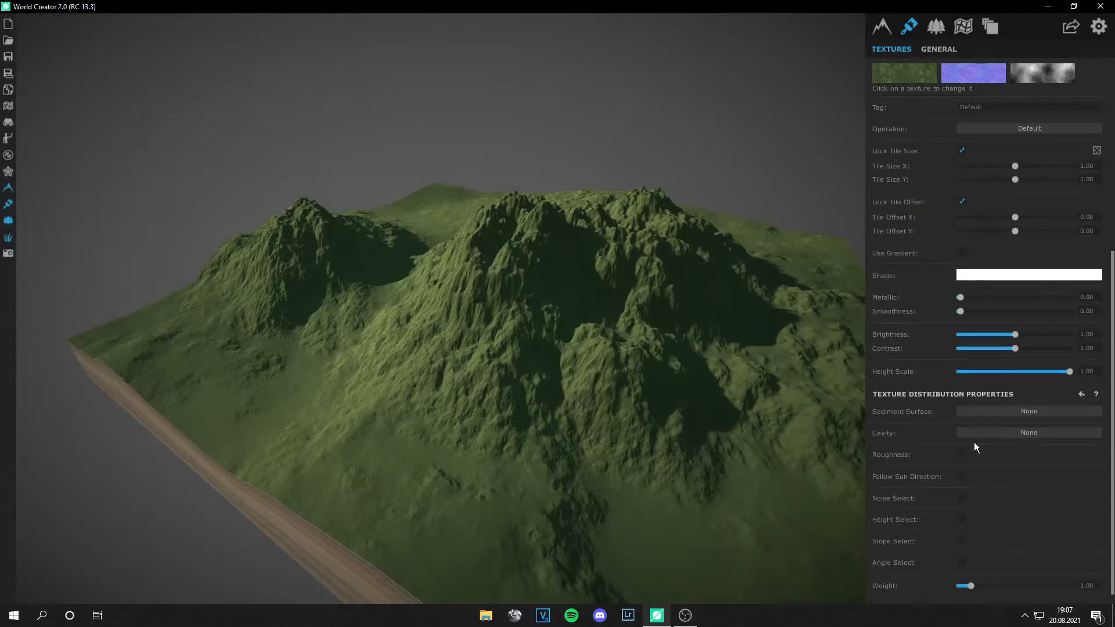
click(1028, 432)
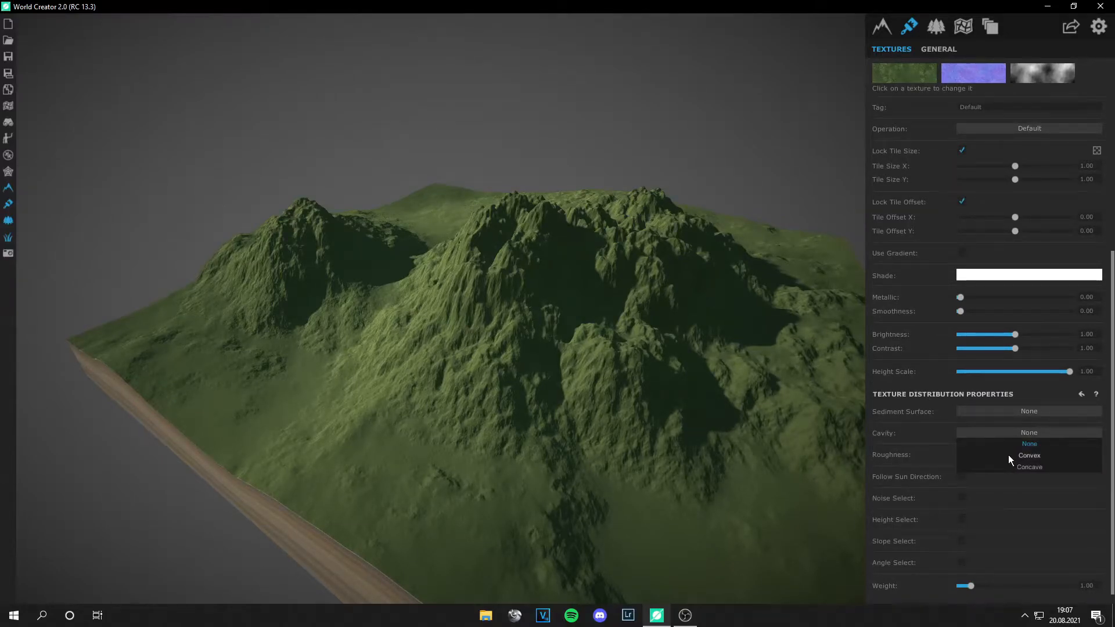
click(1029, 467)
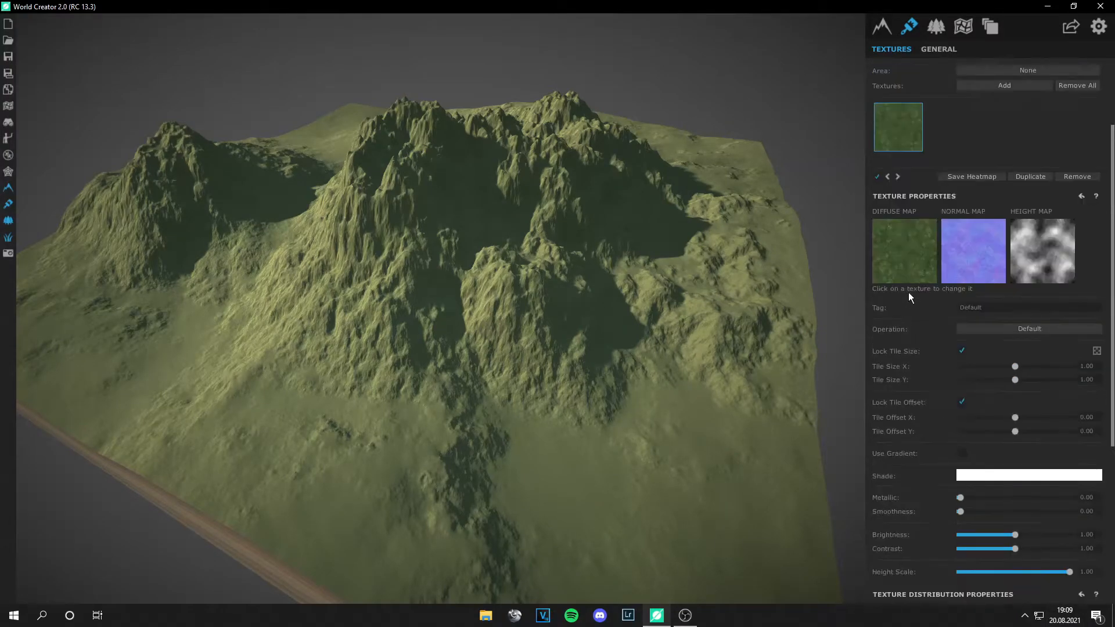
Restrict the lighter grass layer to convex areas, lower brightness to 0.86, adjust contrast.
scroll(down, 3)
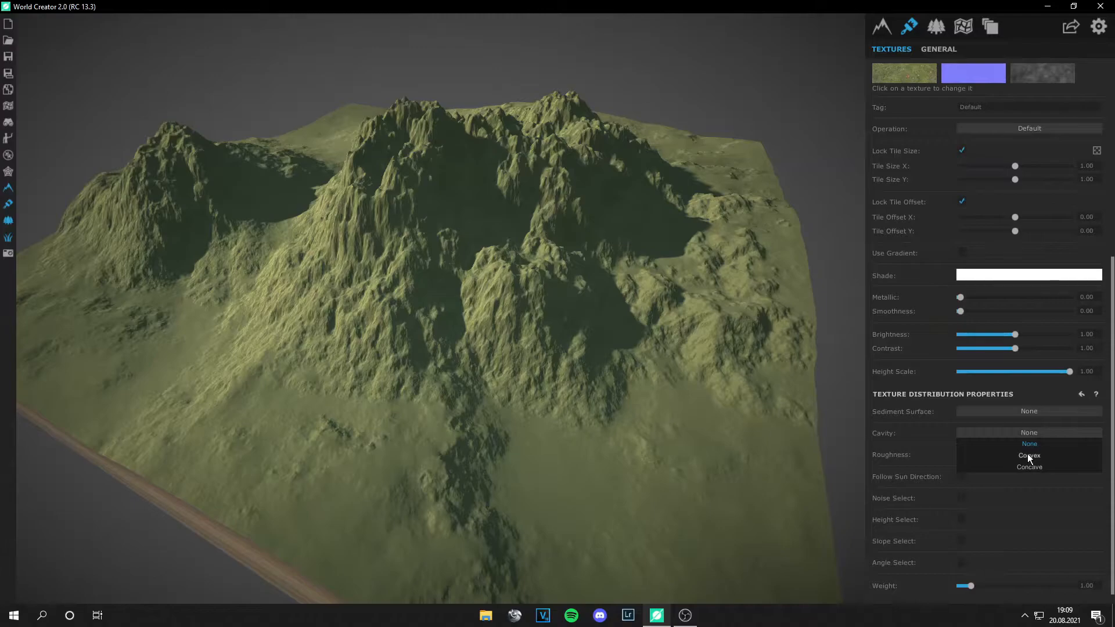
click(1028, 455)
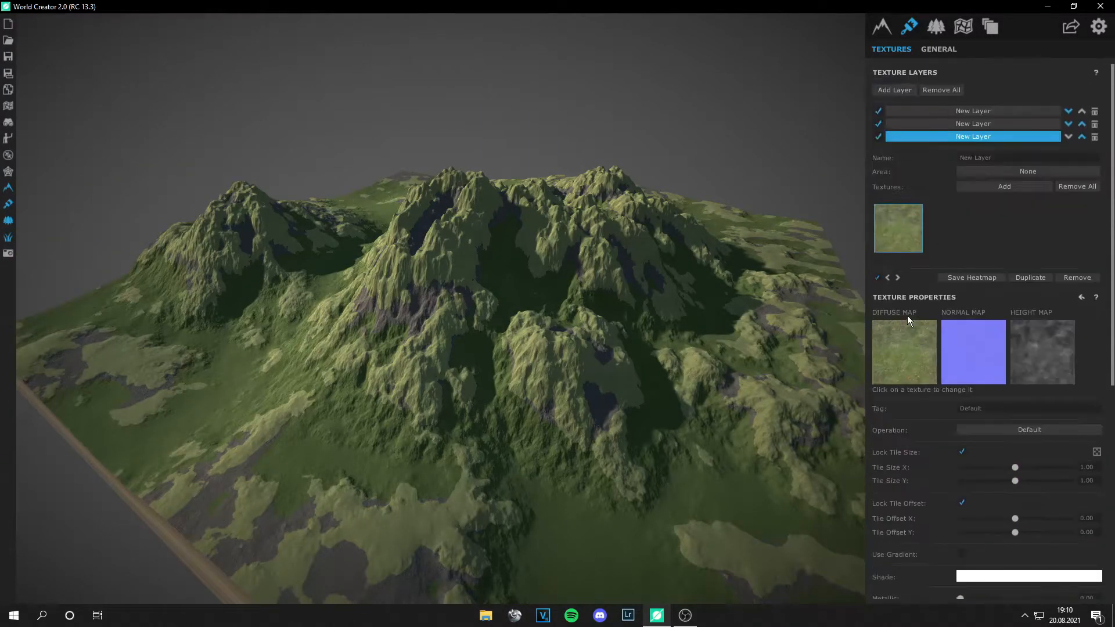
scroll(down, 3)
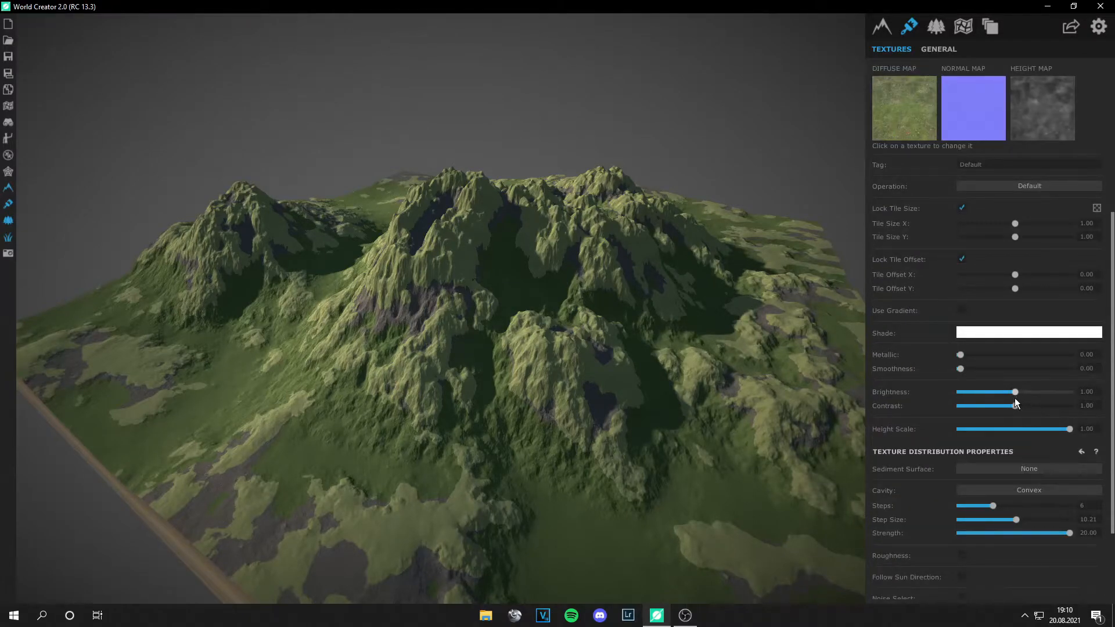
drag(1014, 392, 1005, 392)
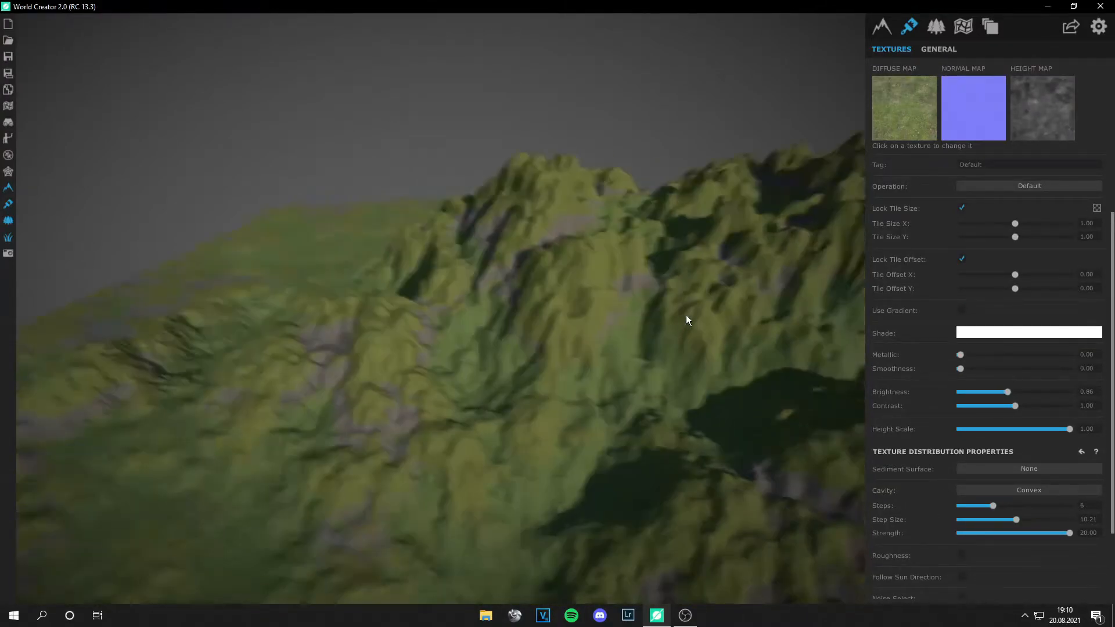
drag(1032, 405, 1014, 405)
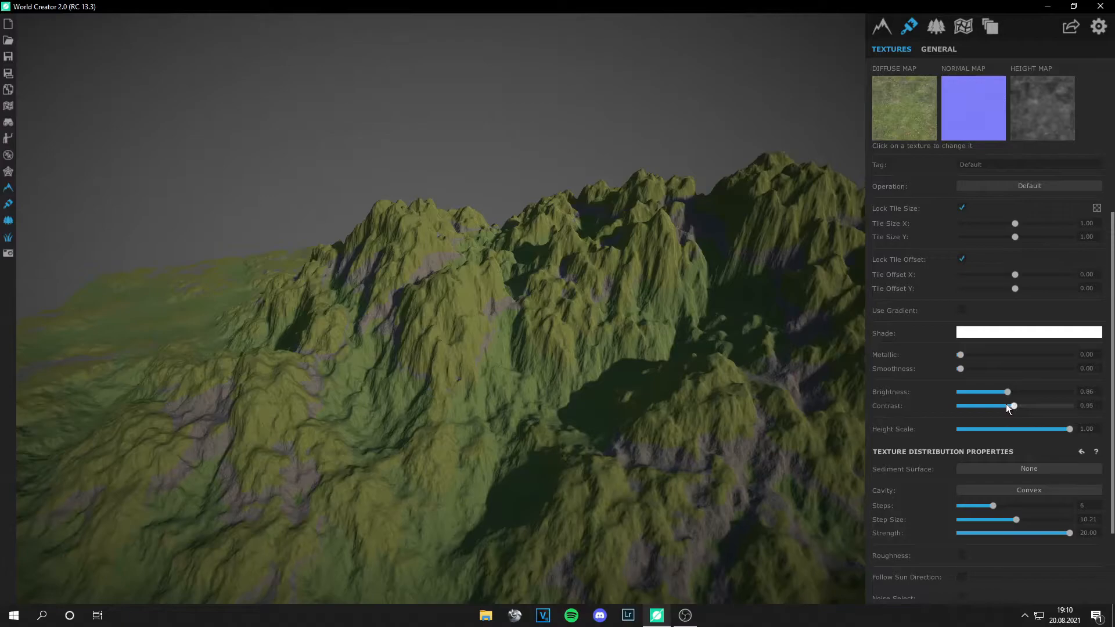
drag(1015, 405, 1024, 406)
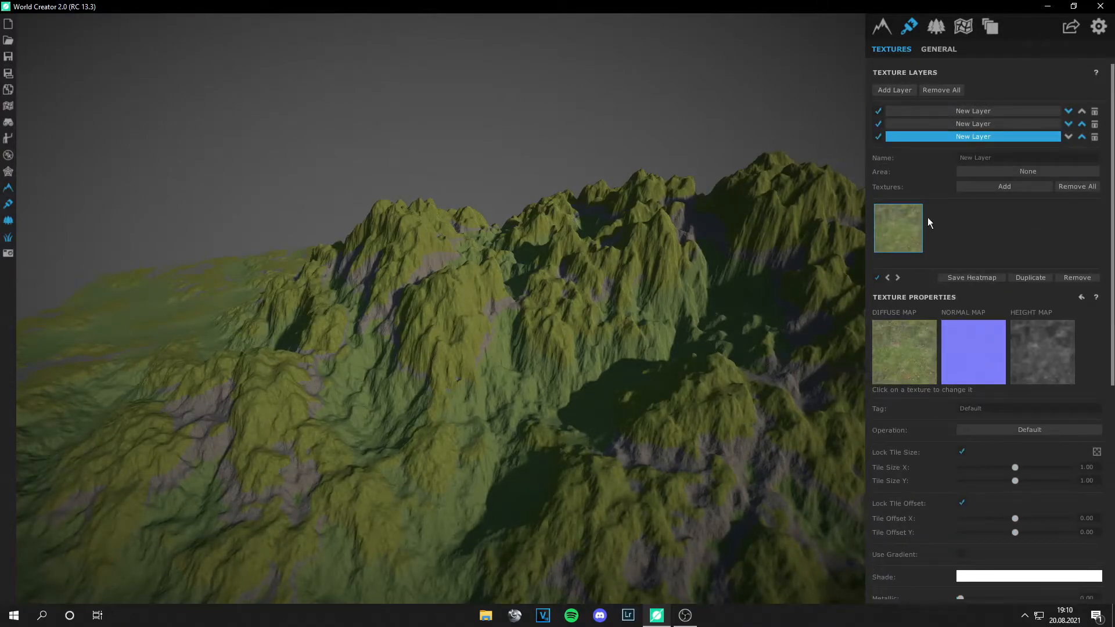
Add a fourth texture layer and select the lighter grass layer.
click(894, 89)
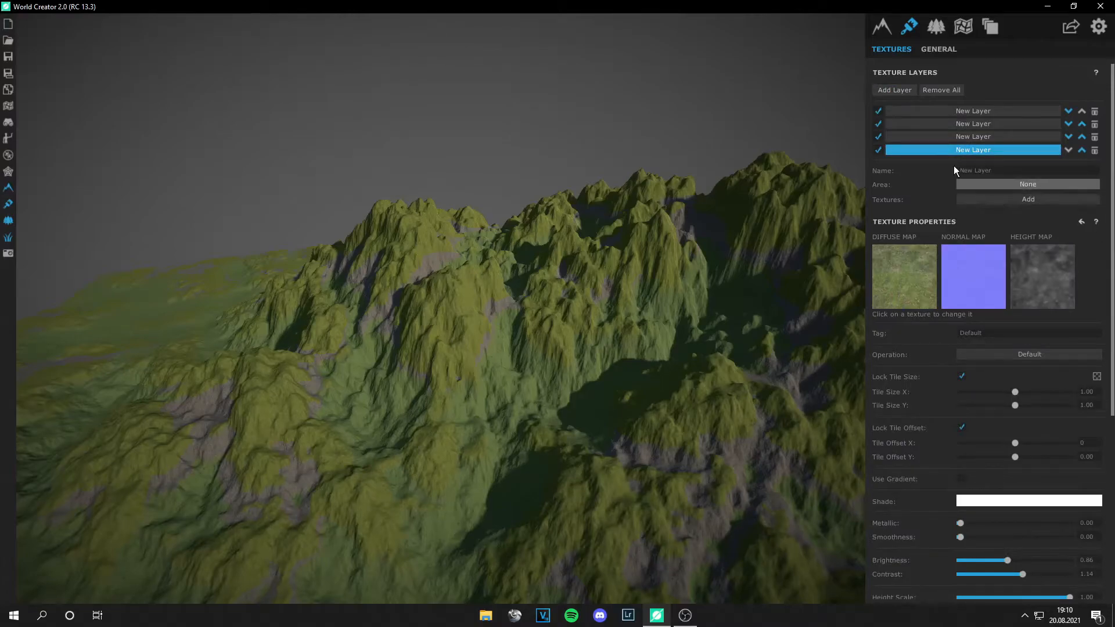
click(1027, 199)
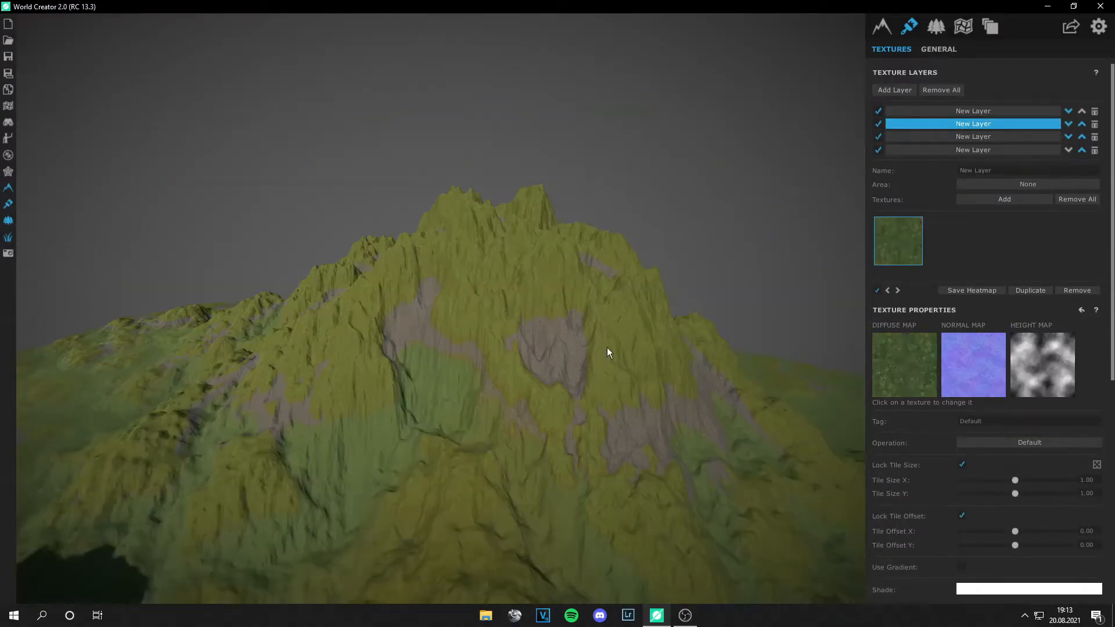
click(972, 136)
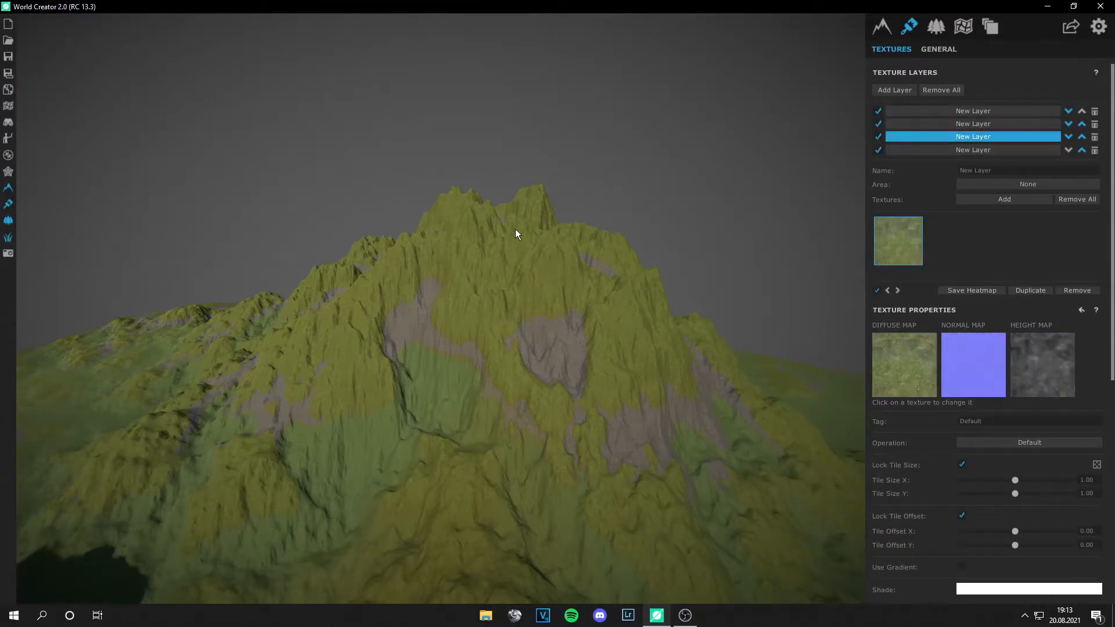
Limit the lighter grass to heights below 292.15 with softened height transitions.
scroll(down, 3)
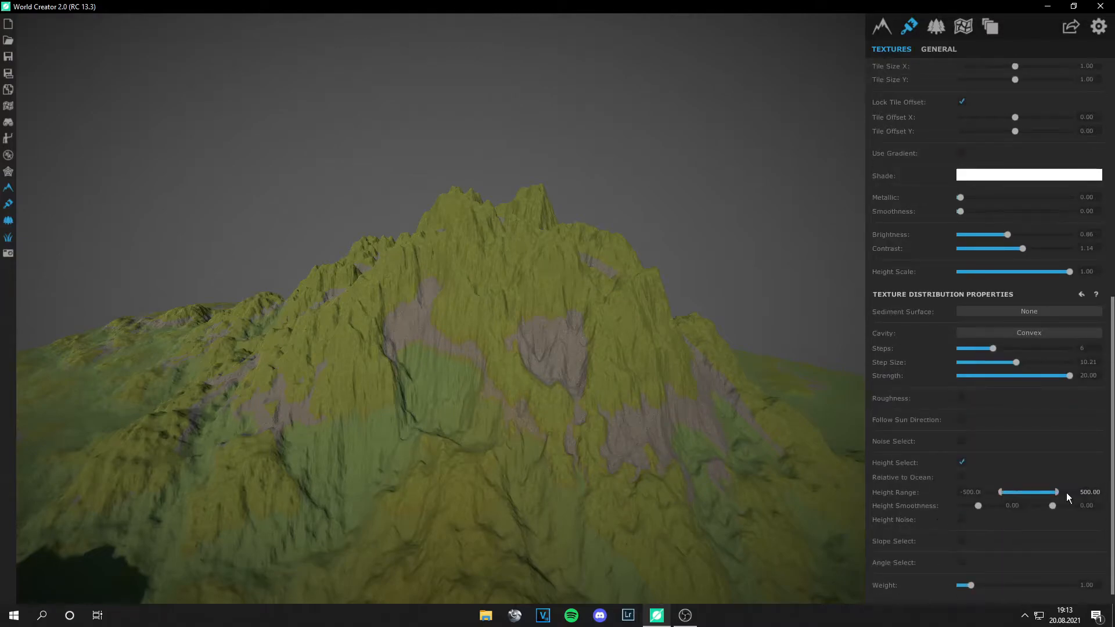
drag(1056, 492, 1036, 492)
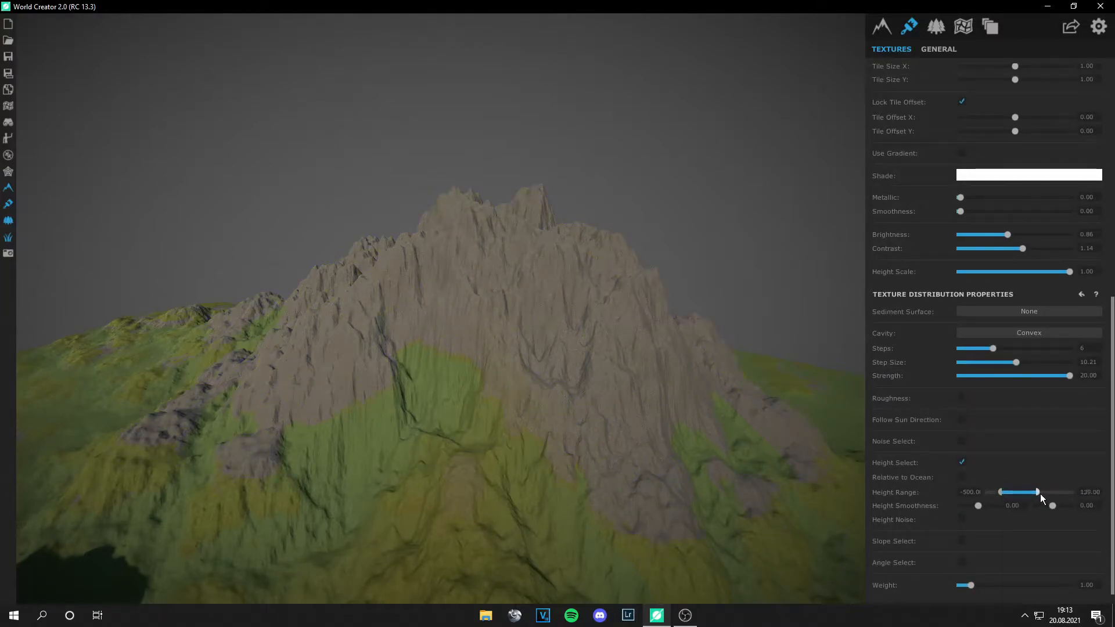
drag(1035, 492, 1045, 492)
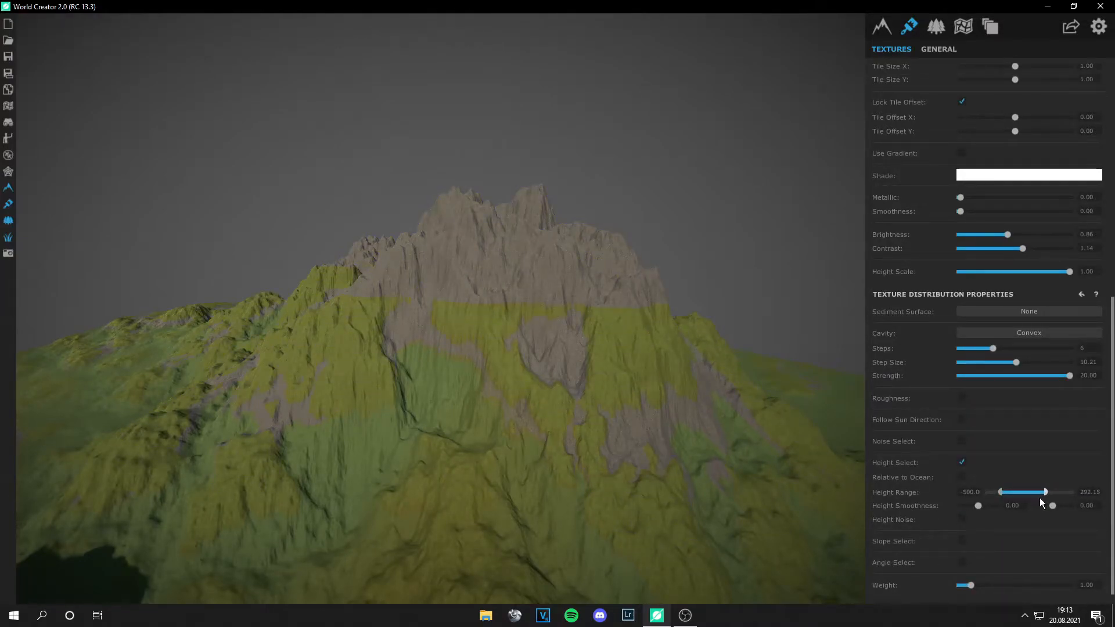
drag(1002, 492, 1018, 491)
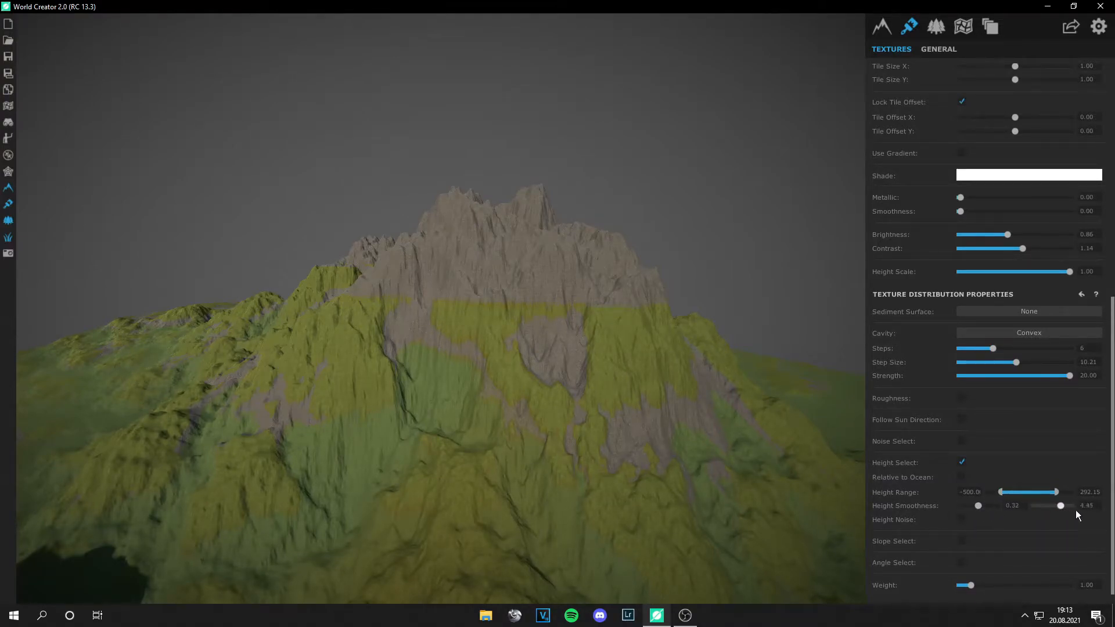
drag(1060, 506, 1052, 505)
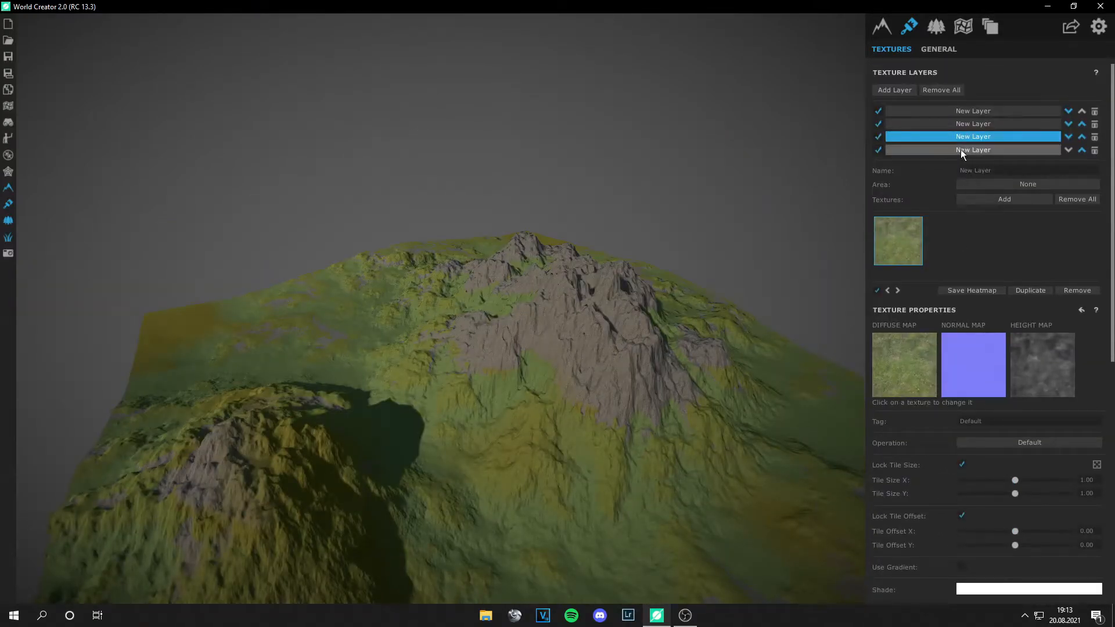
scroll(down, 3)
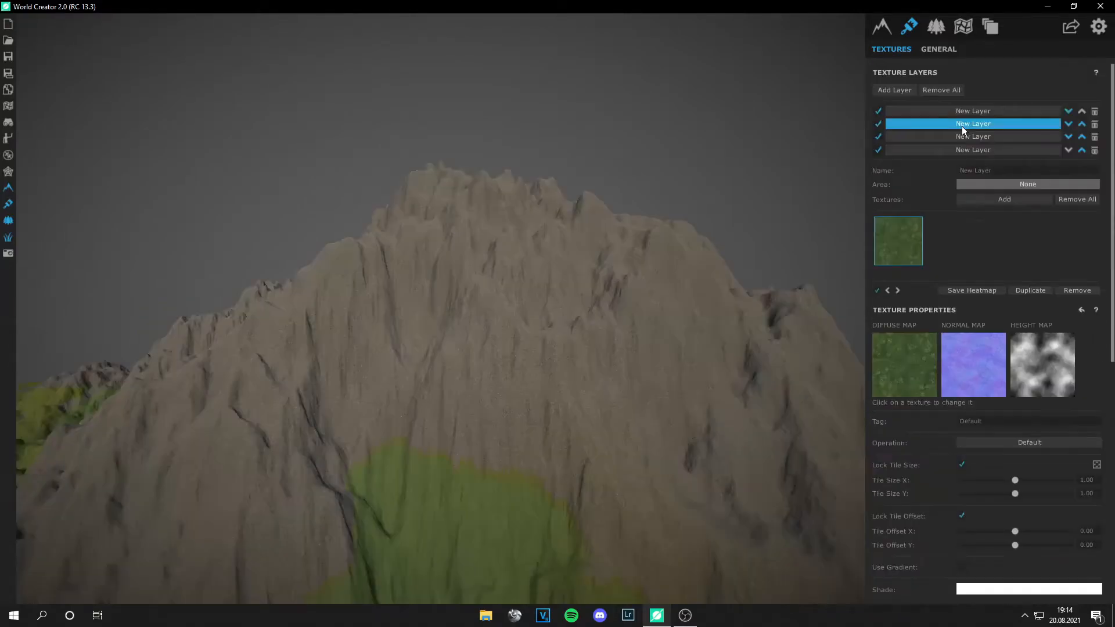
click(1003, 199)
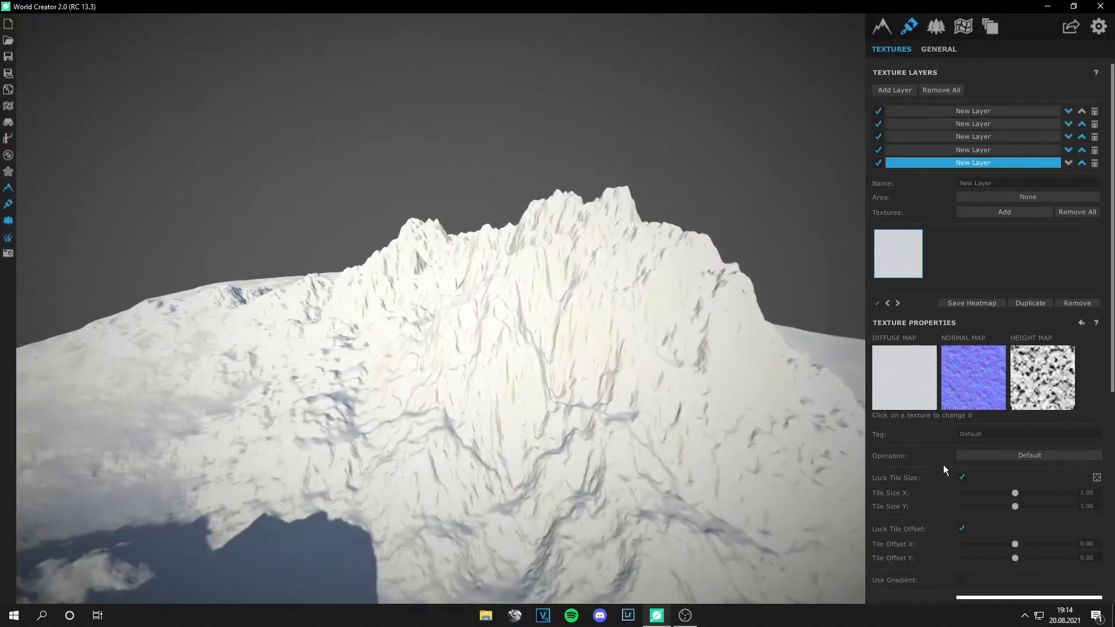
Enable Height Select for the snow layer with a minimum height of about 298.
scroll(down, 3)
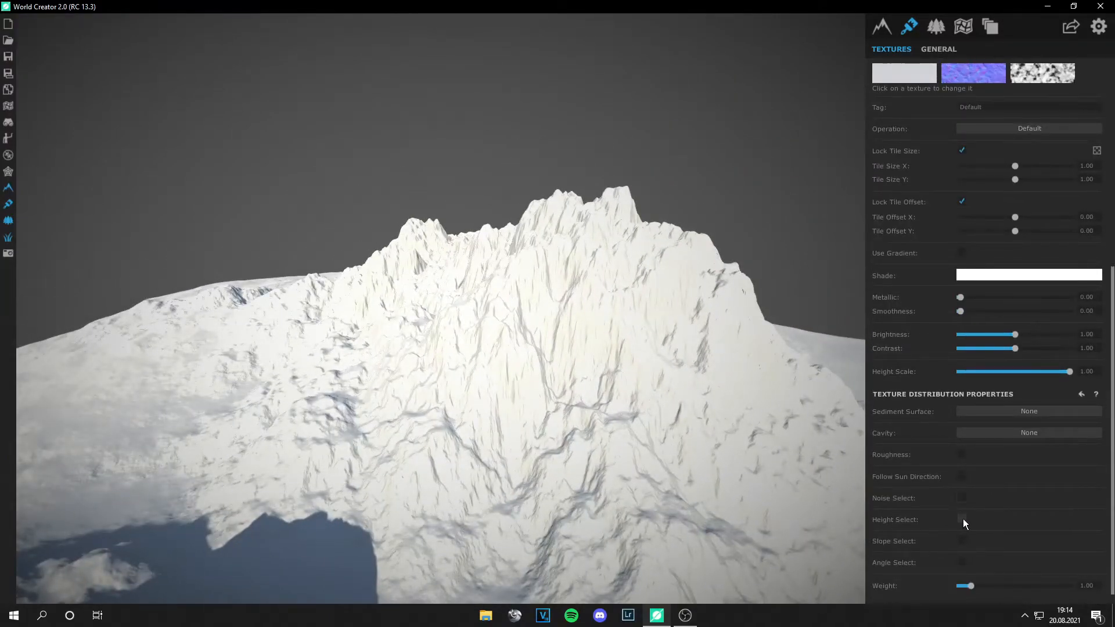
click(961, 520)
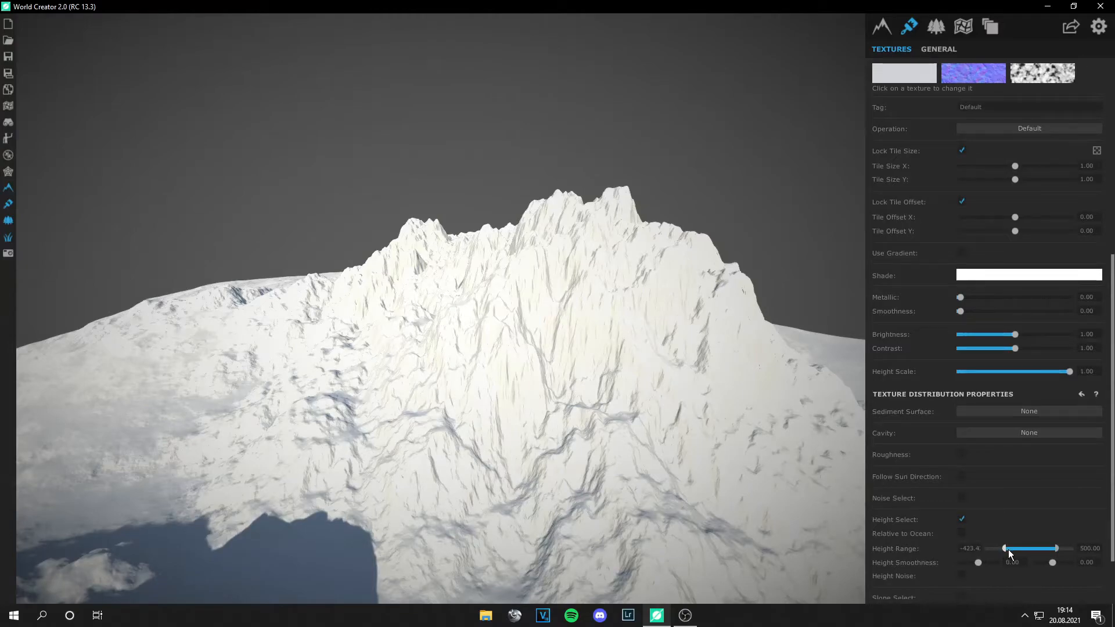
drag(1004, 548, 1051, 548)
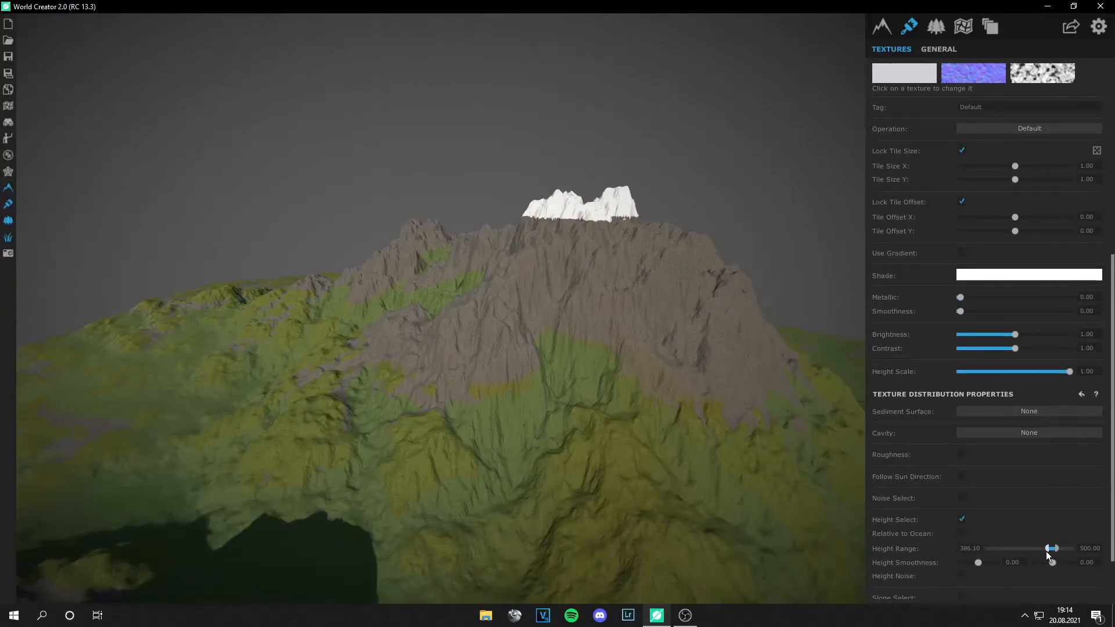
drag(1054, 548, 1002, 549)
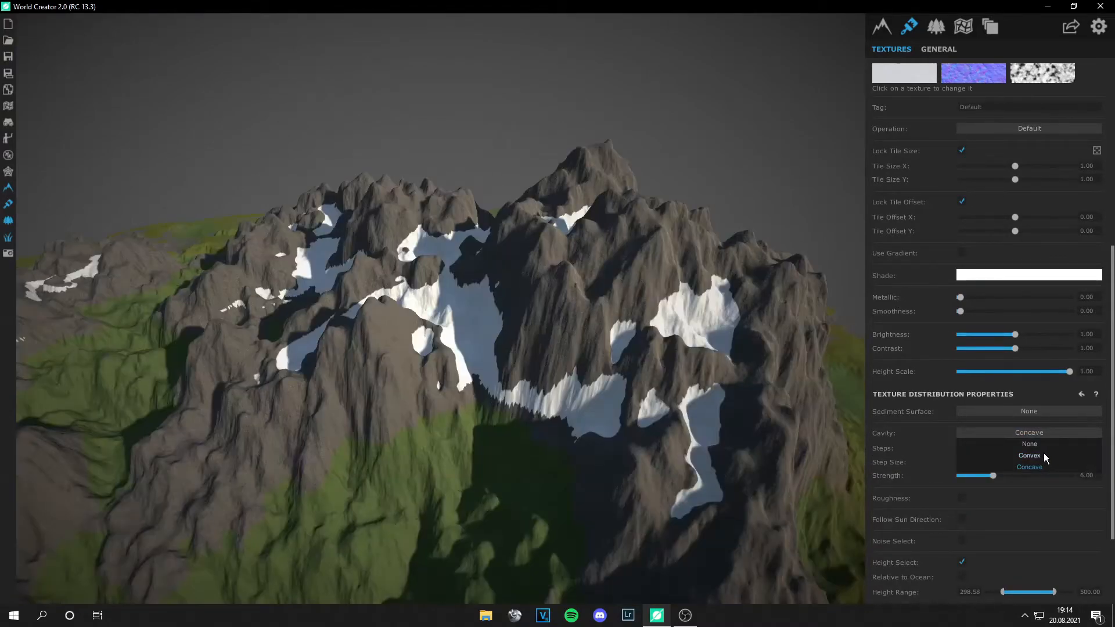
Set snow cavity to Convex with Steps 1, Strength about 1.79, Step Size about 4.63.
click(1029, 456)
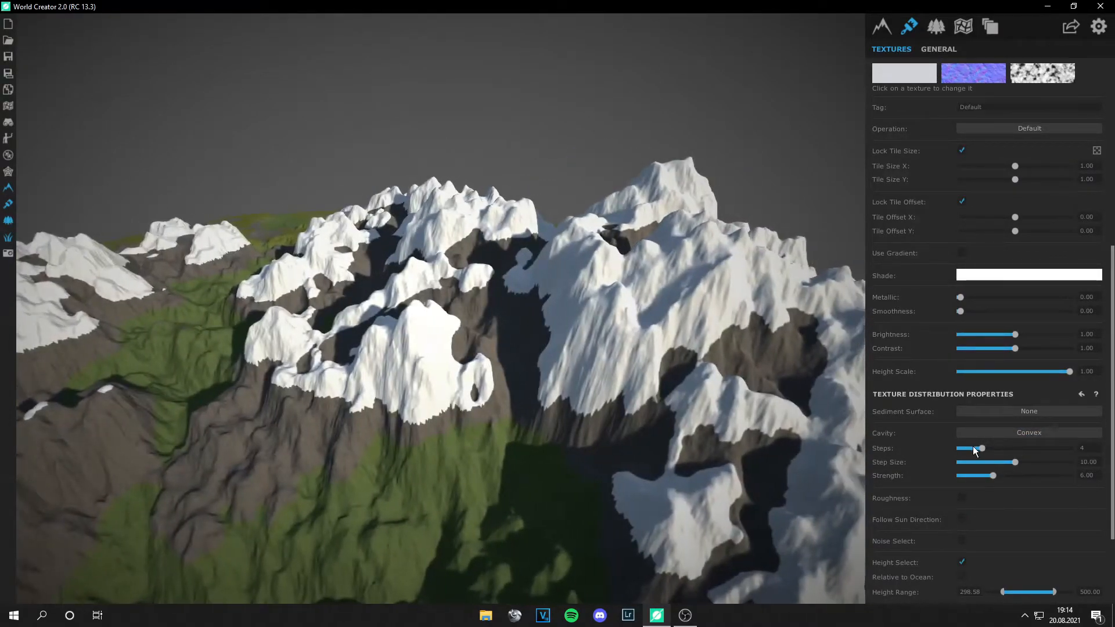
drag(981, 448, 960, 447)
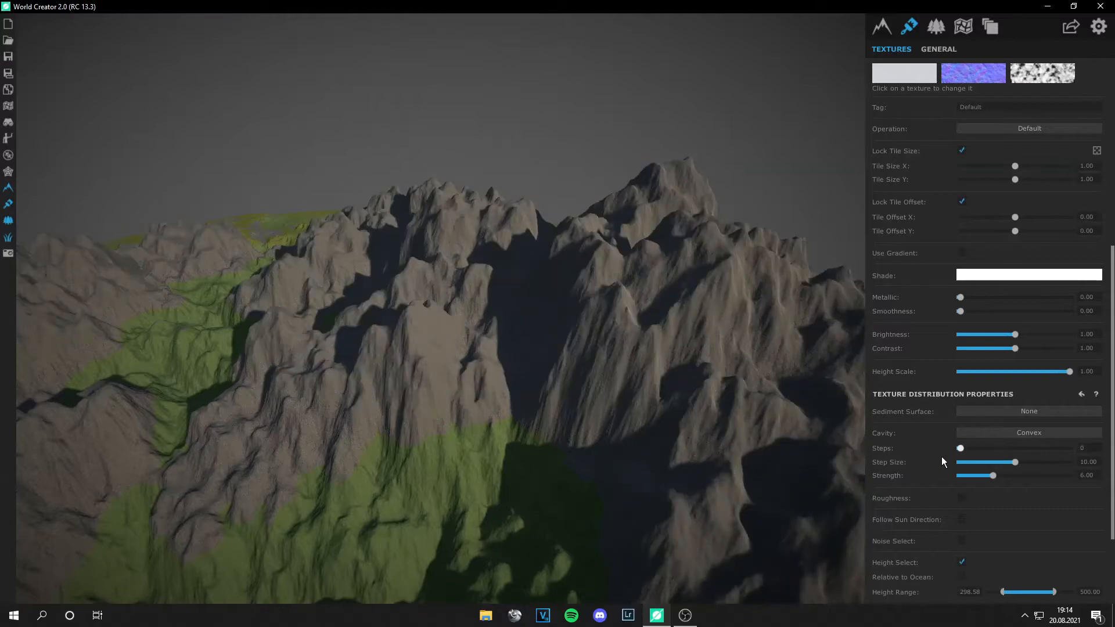
drag(960, 448, 965, 447)
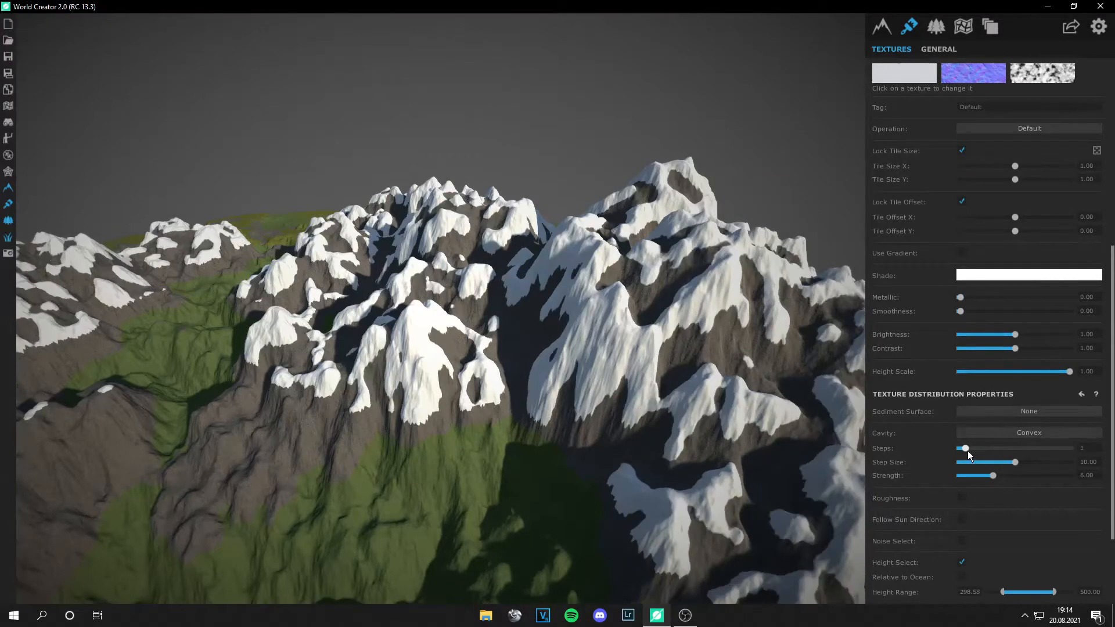
drag(965, 448, 976, 448)
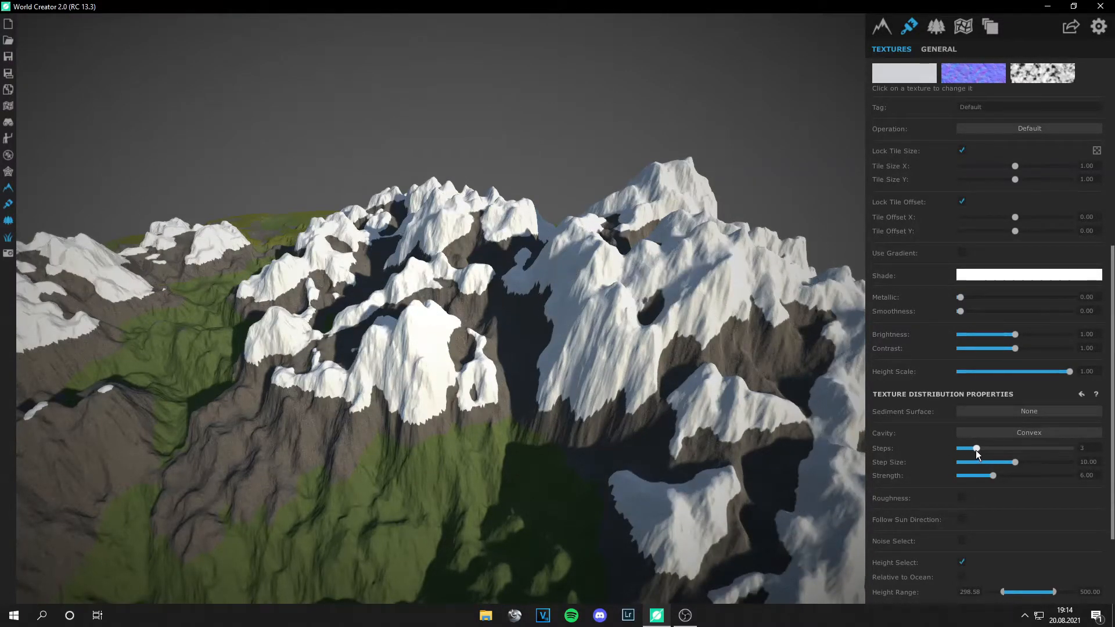
drag(976, 447, 965, 448)
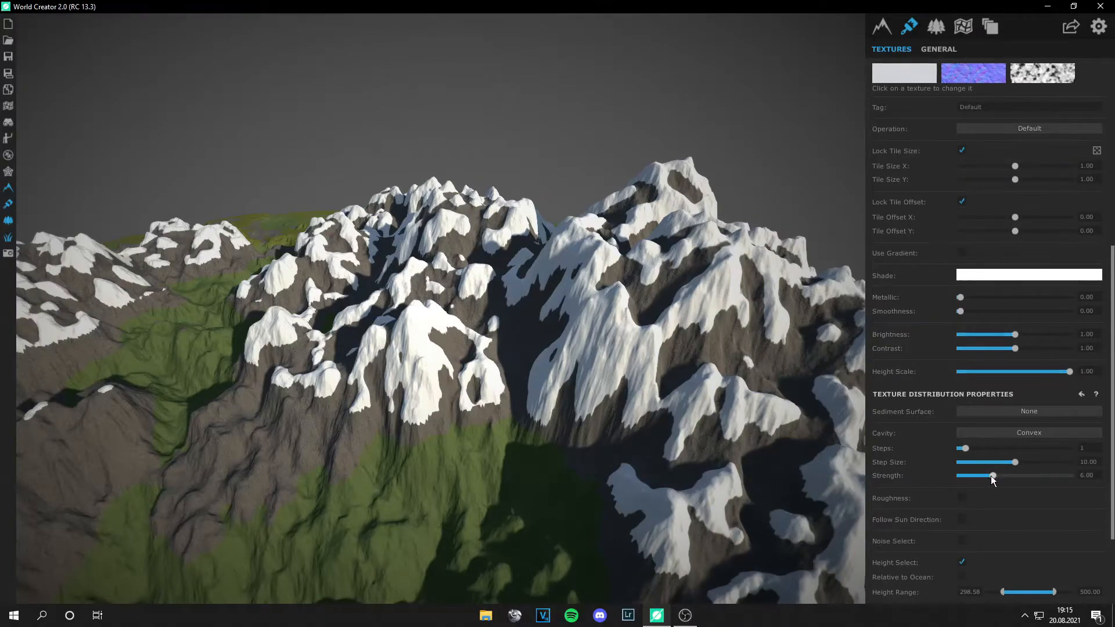
drag(992, 475, 960, 475)
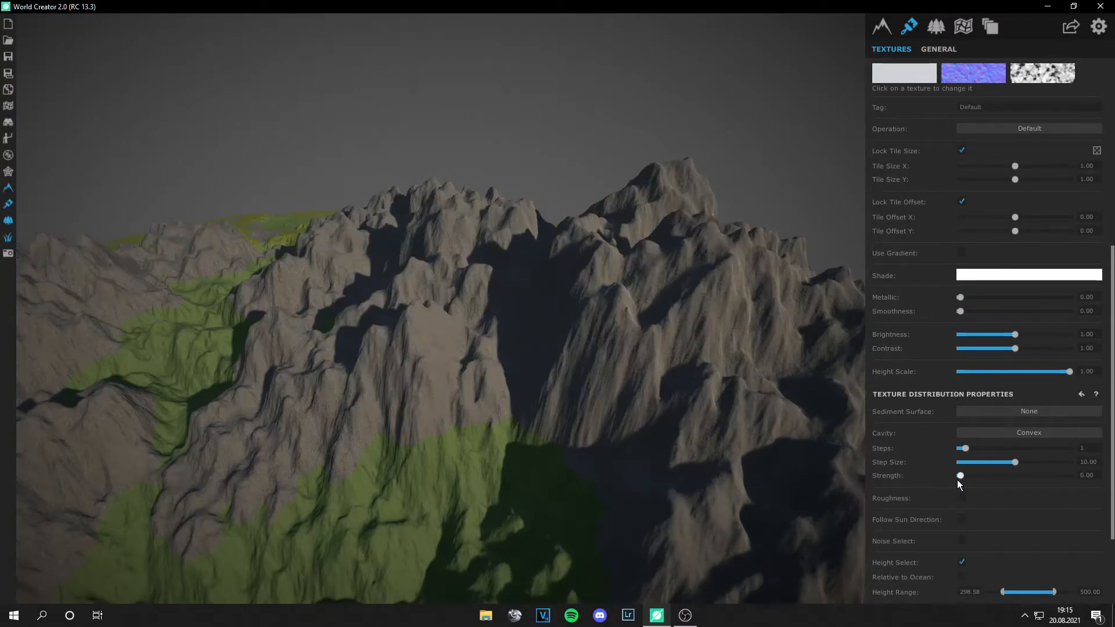
drag(959, 475, 970, 475)
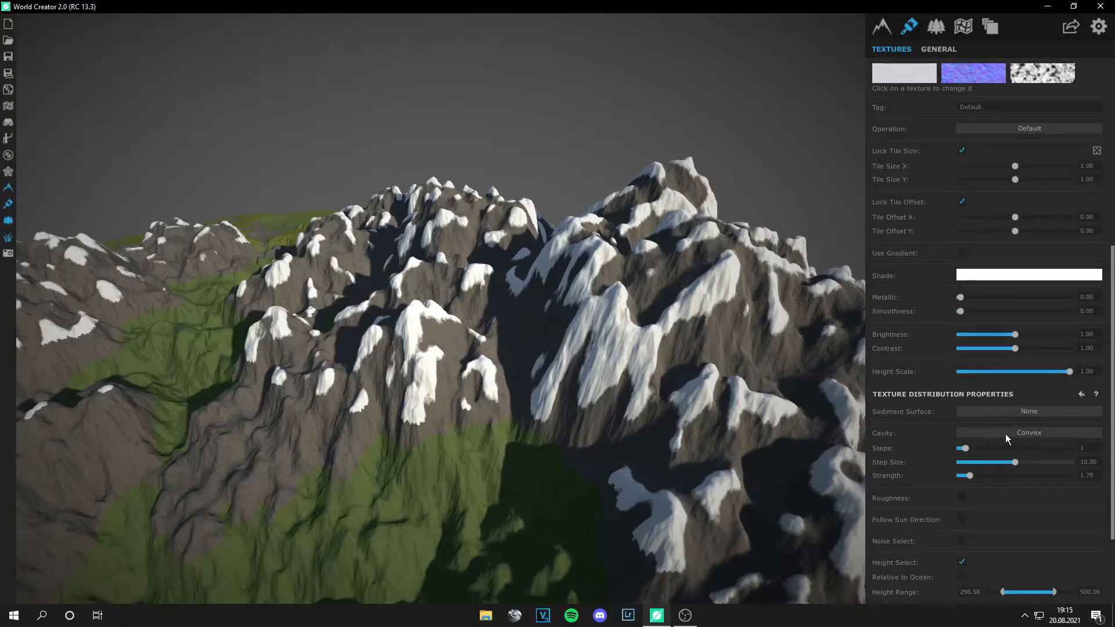
drag(1010, 462, 985, 461)
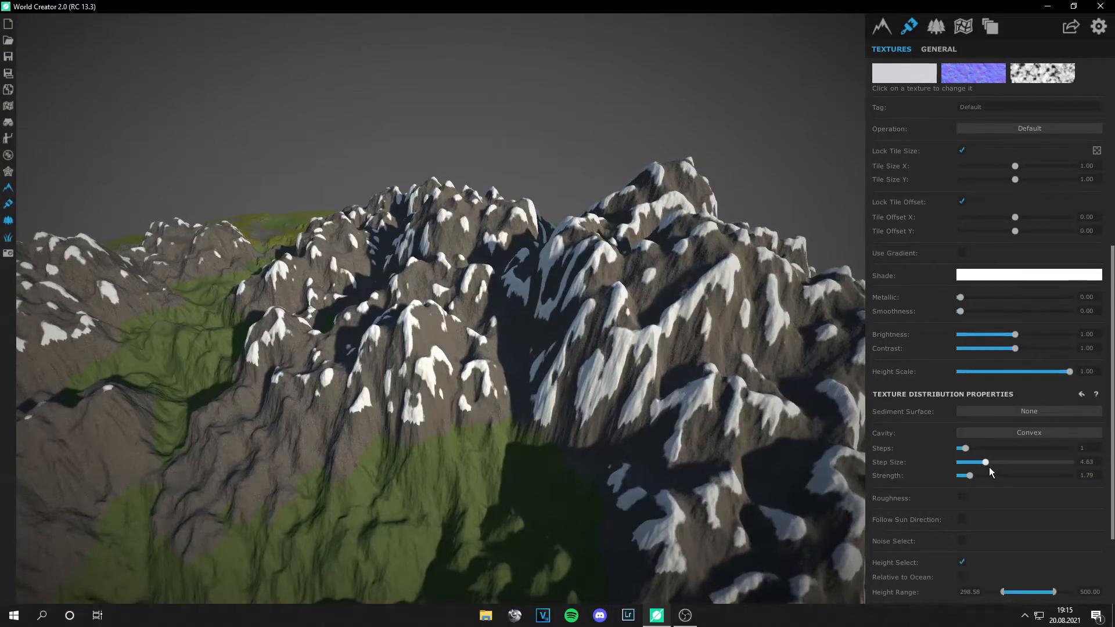
drag(985, 462, 1035, 462)
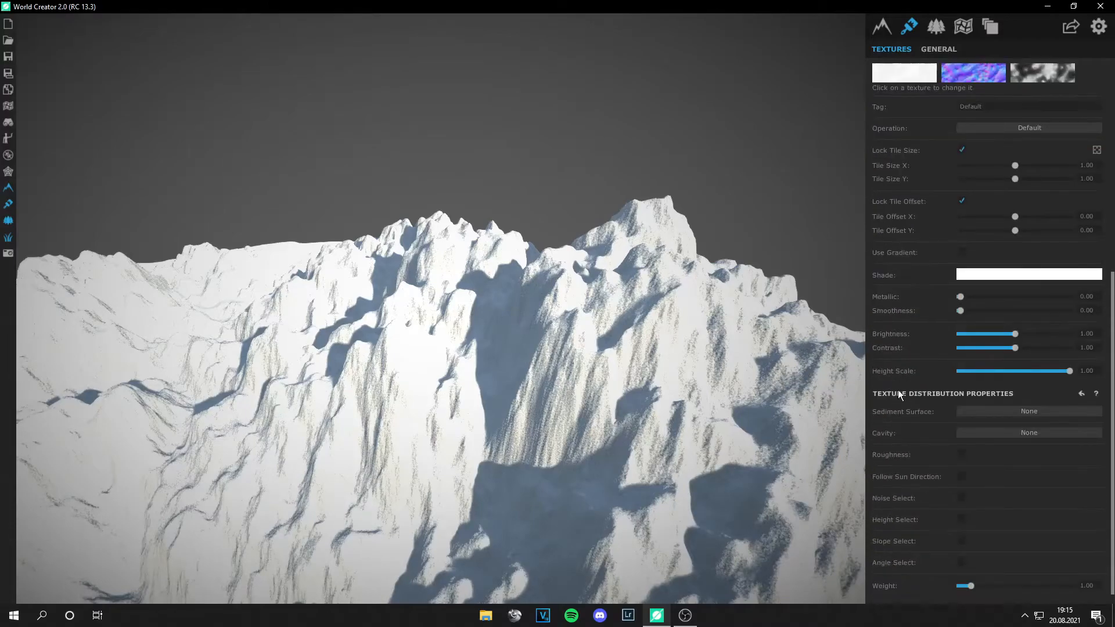
Enable Height Select on the second snow layer with a minimum height of about 309.
click(962, 519)
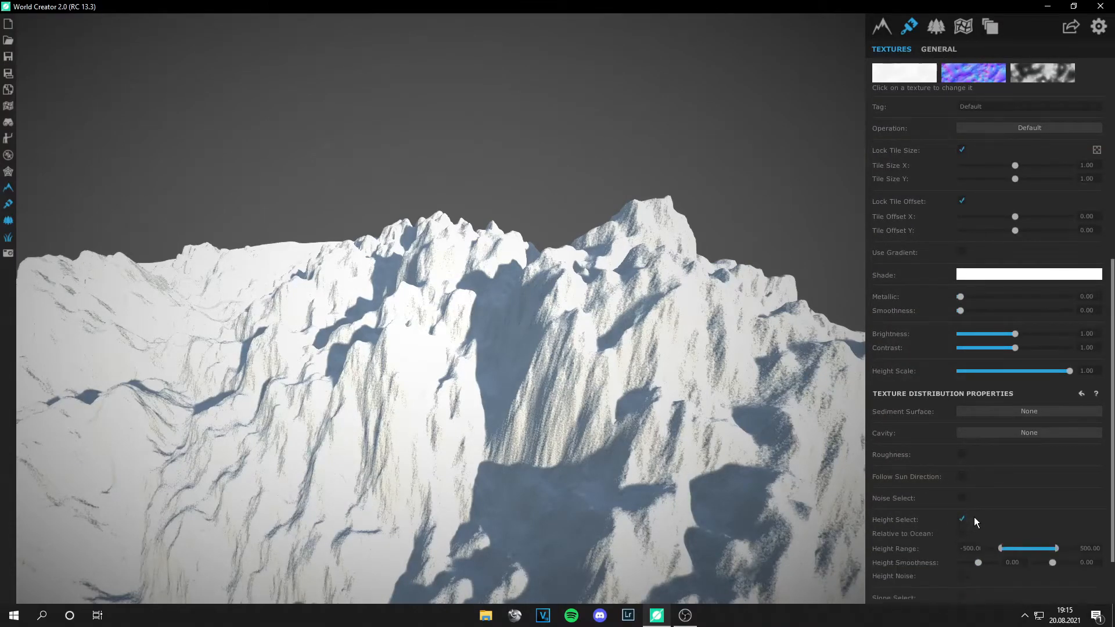
drag(999, 548, 1033, 549)
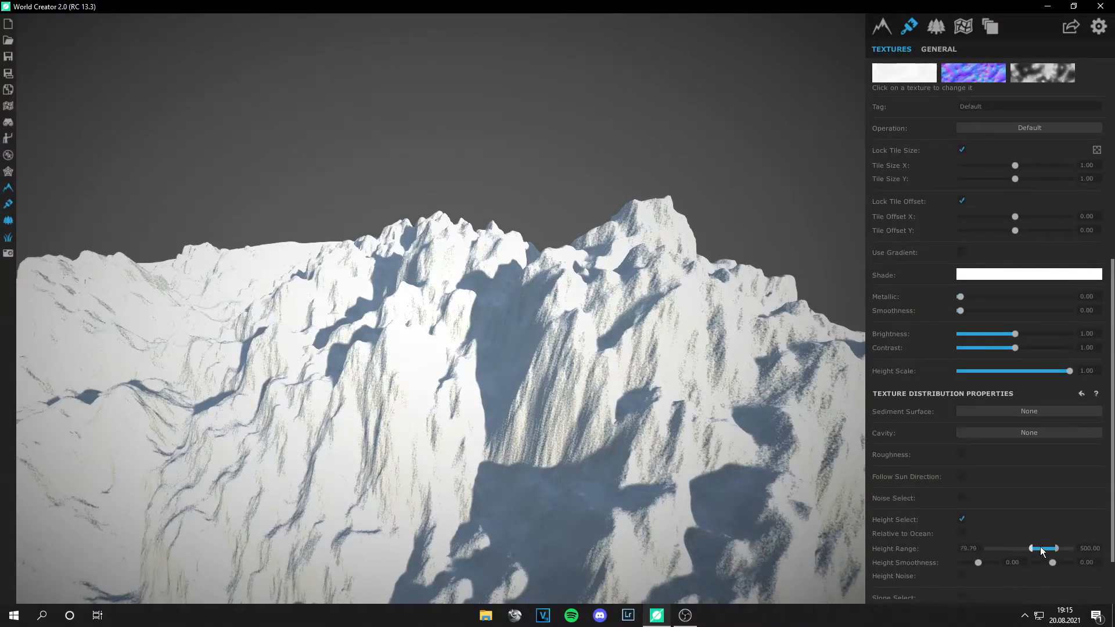
drag(1035, 548, 1042, 548)
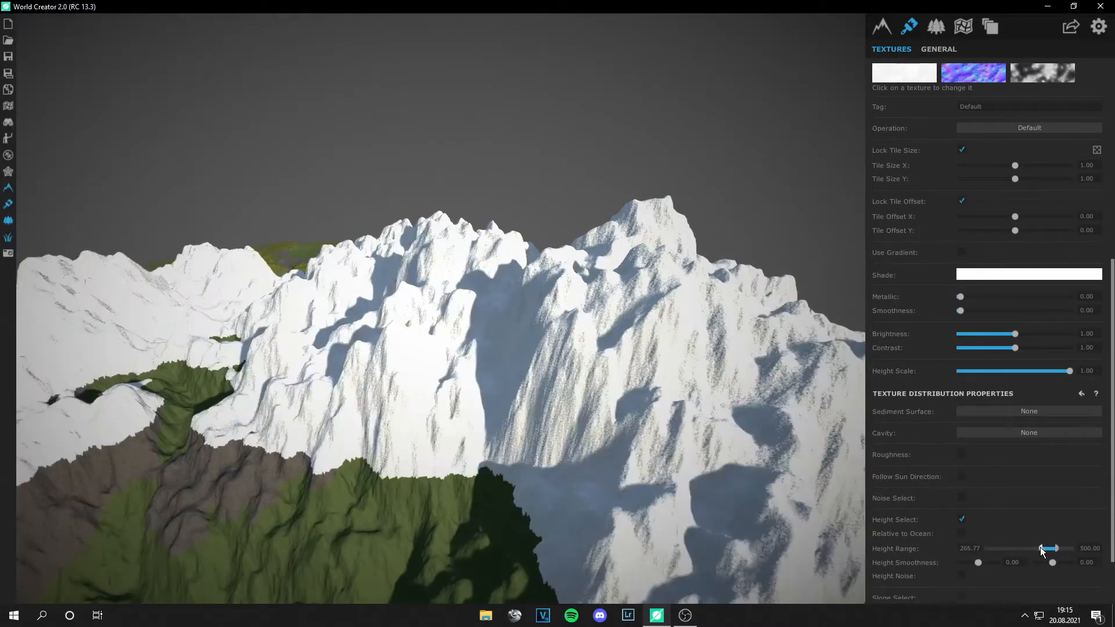
drag(1043, 548, 1003, 548)
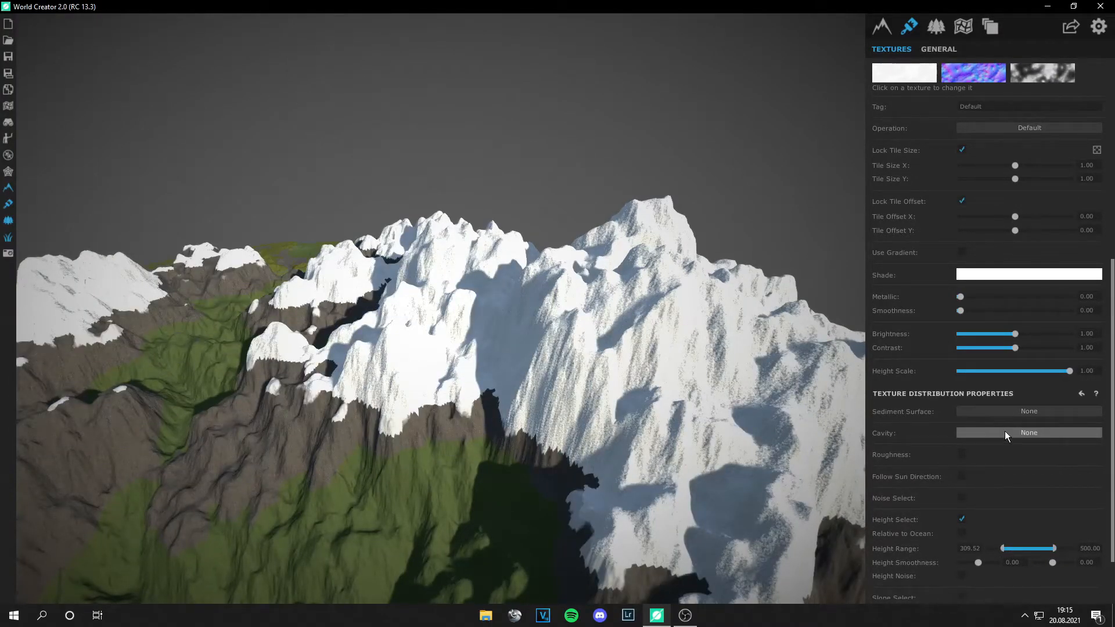
click(1029, 432)
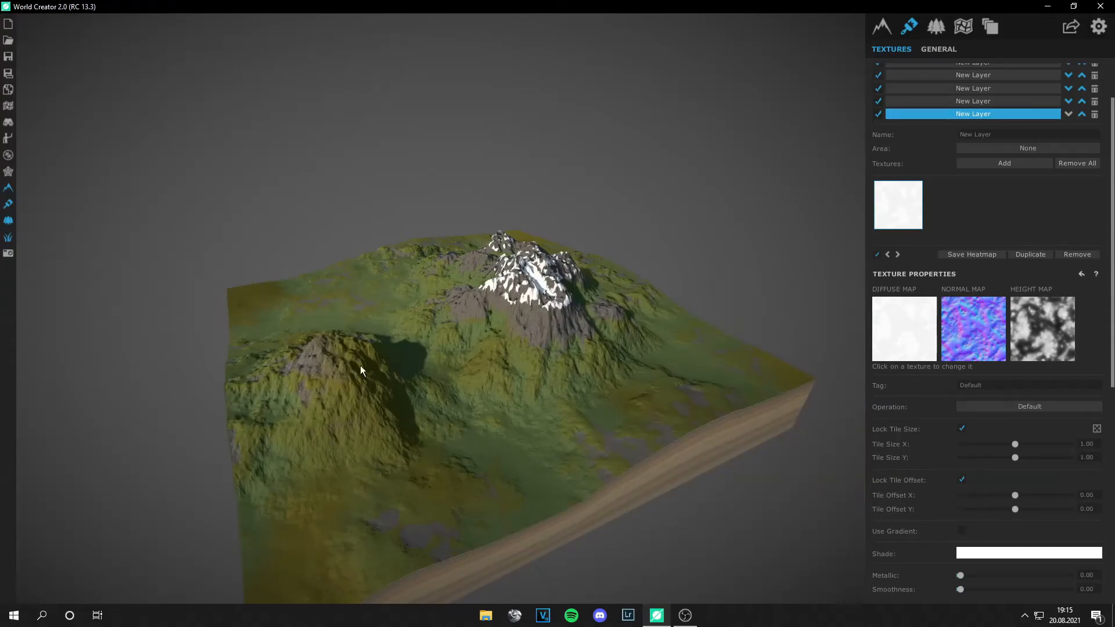
mouse_move(628, 393)
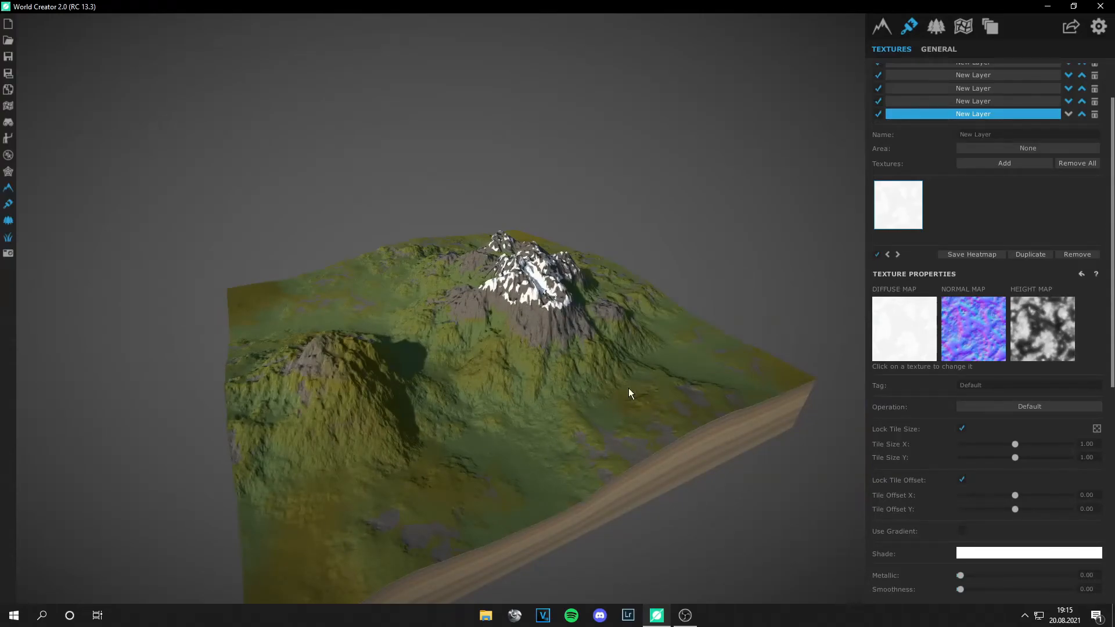
mouse_move(595, 384)
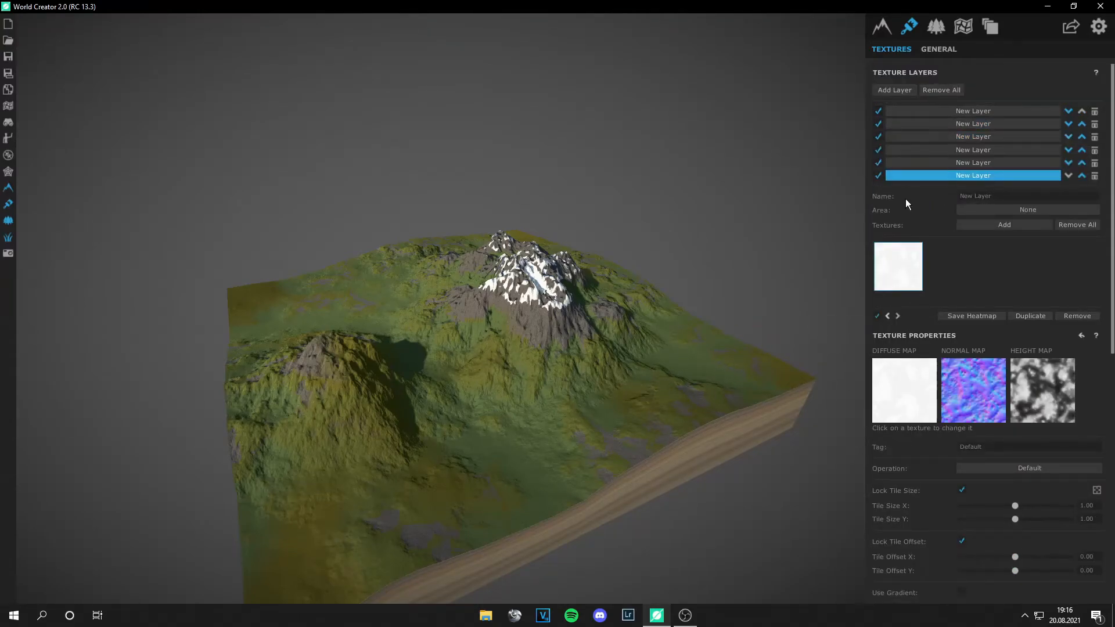
mouse_move(937, 26)
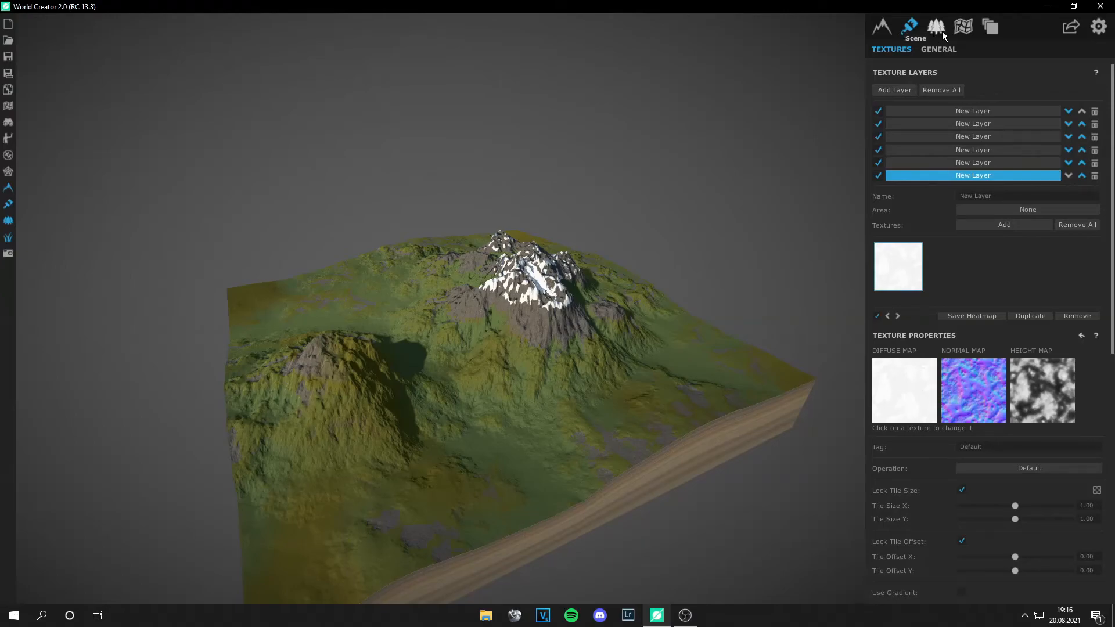
In the export panel, set the texture export type to a PNG Color Map.
click(882, 26)
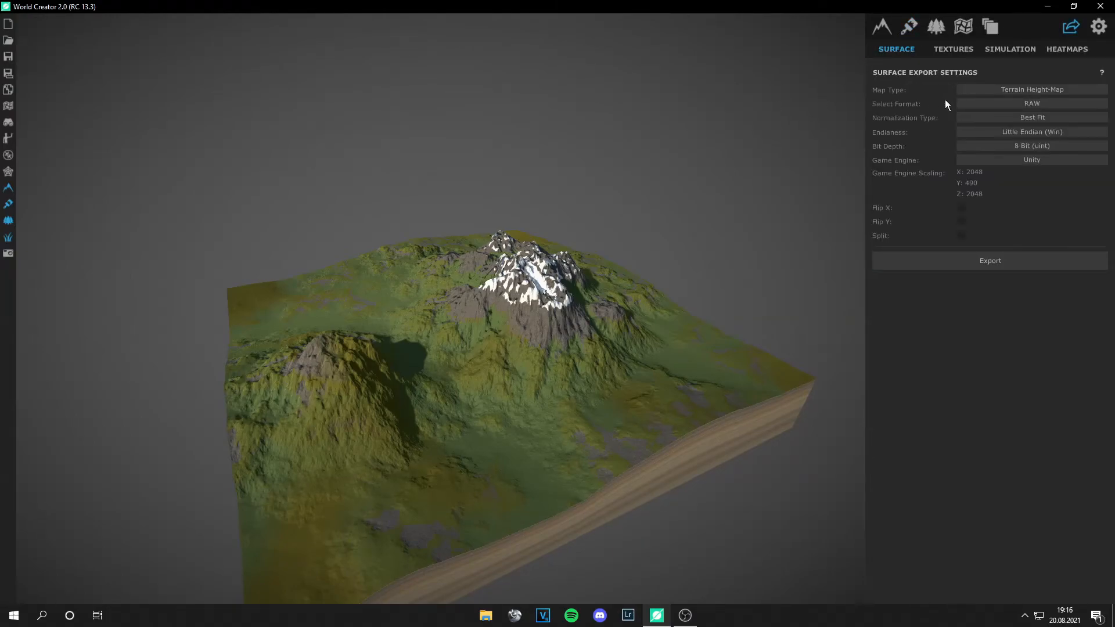
click(953, 49)
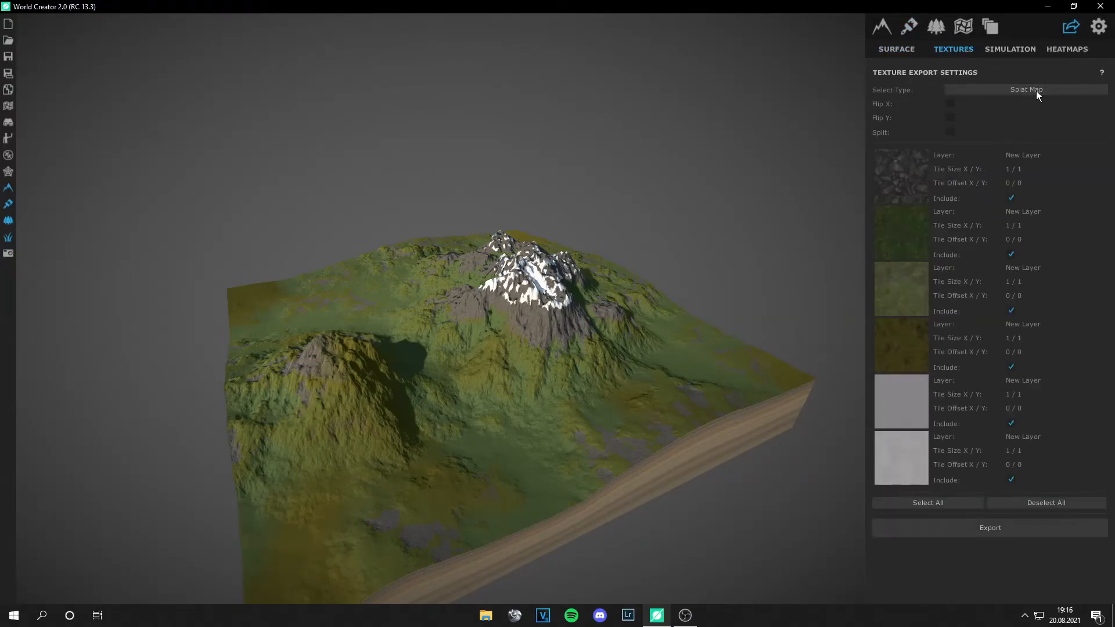
click(1026, 89)
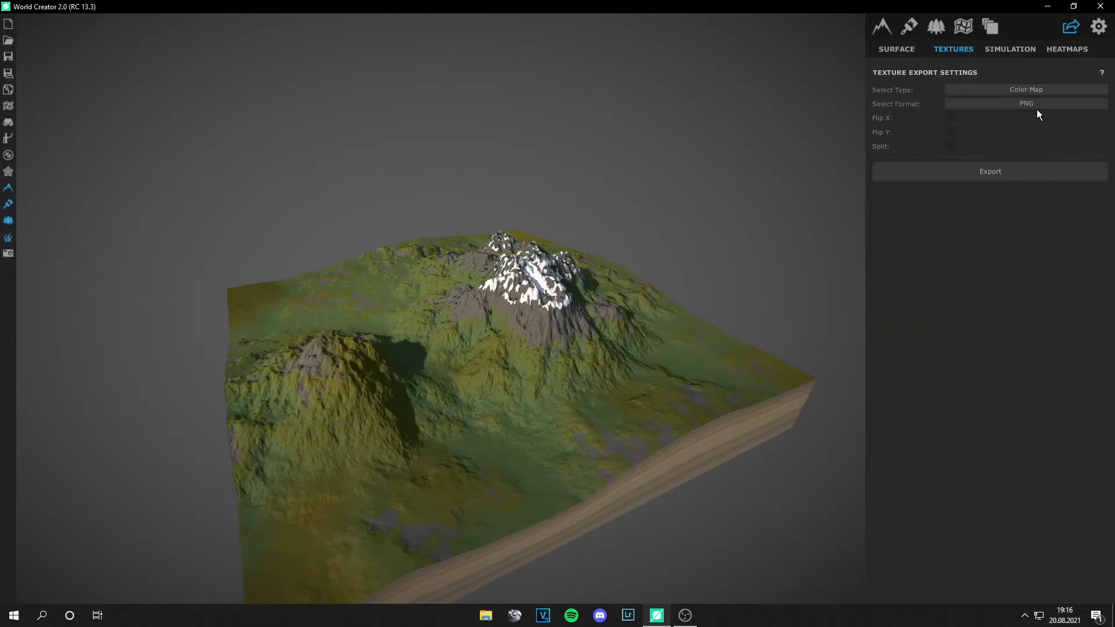
click(1026, 88)
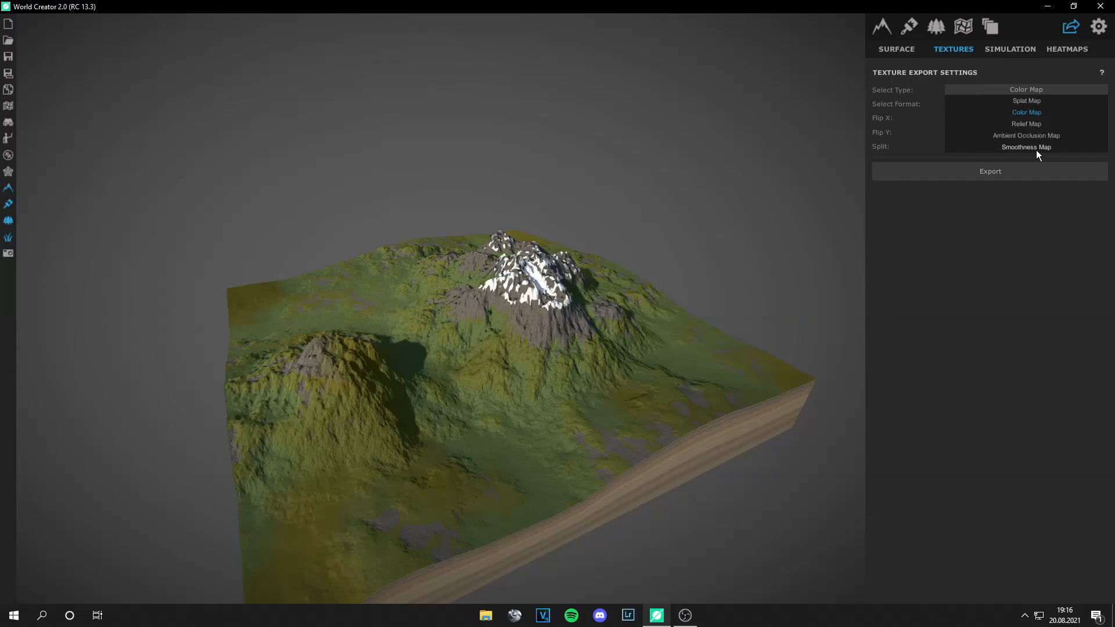
click(1027, 112)
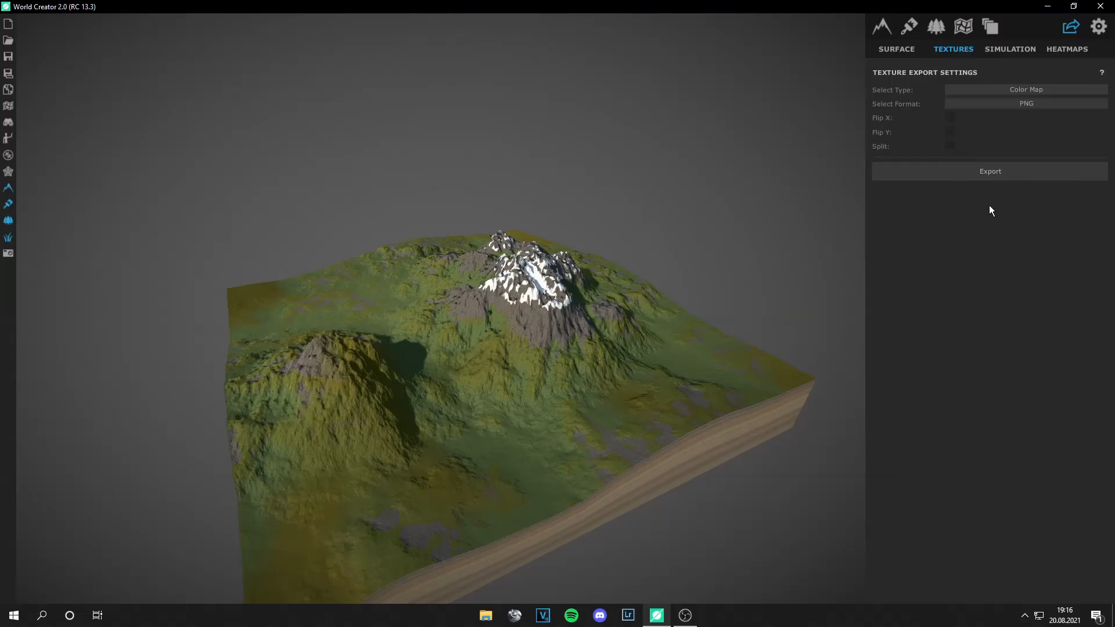
mouse_move(896, 48)
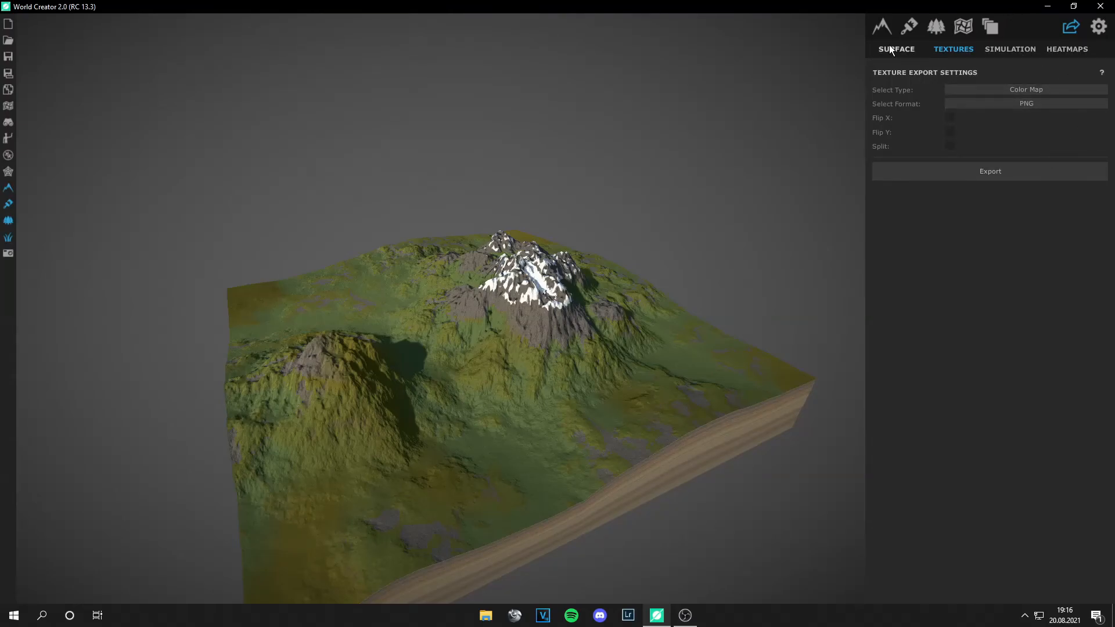
click(896, 49)
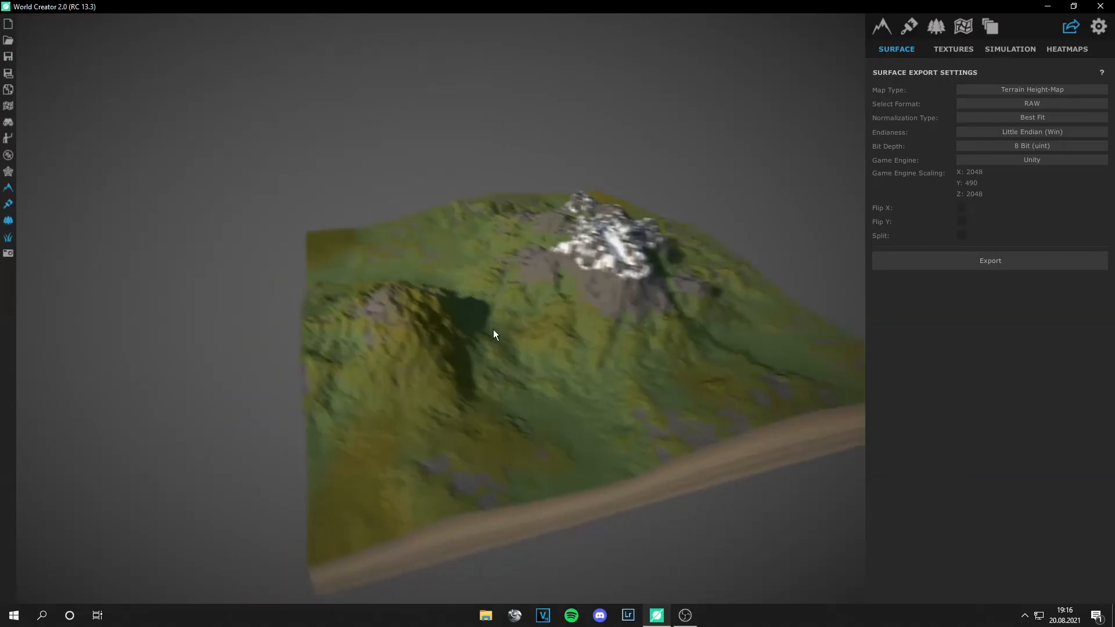